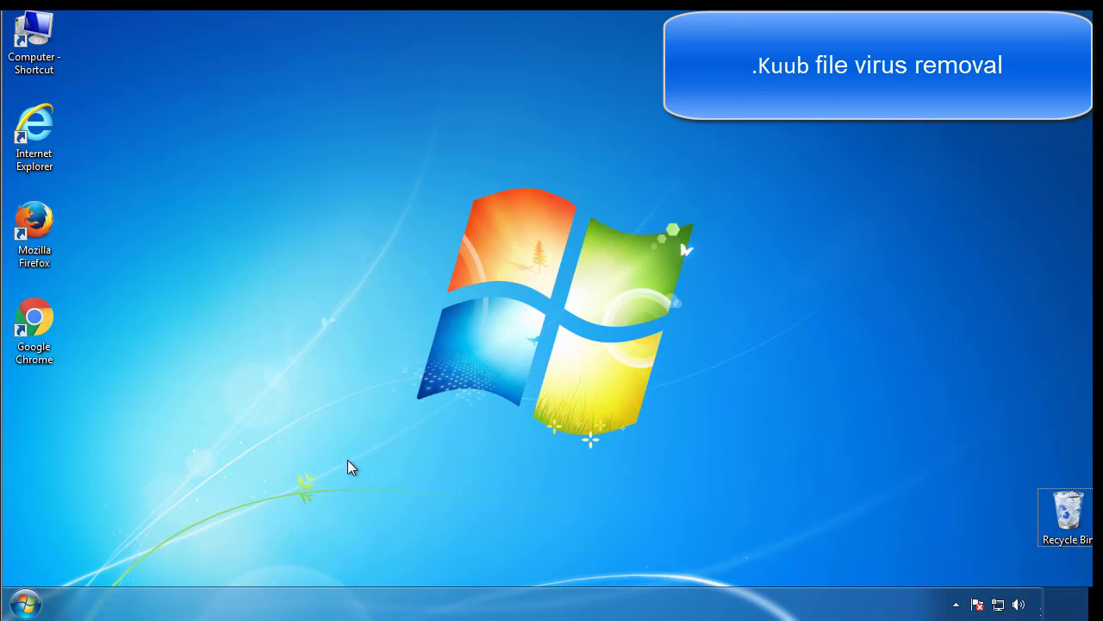
Launch msconfig from Start and enable Safe boot (Minimal) on the Boot tab, then apply.
left_click(24, 603)
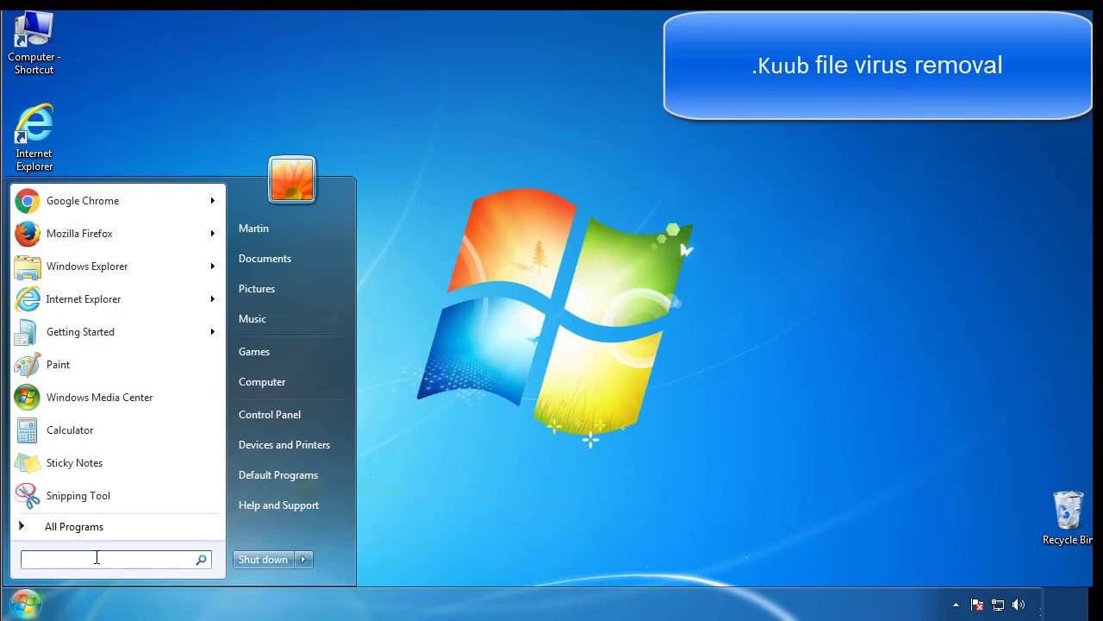
type("mscon")
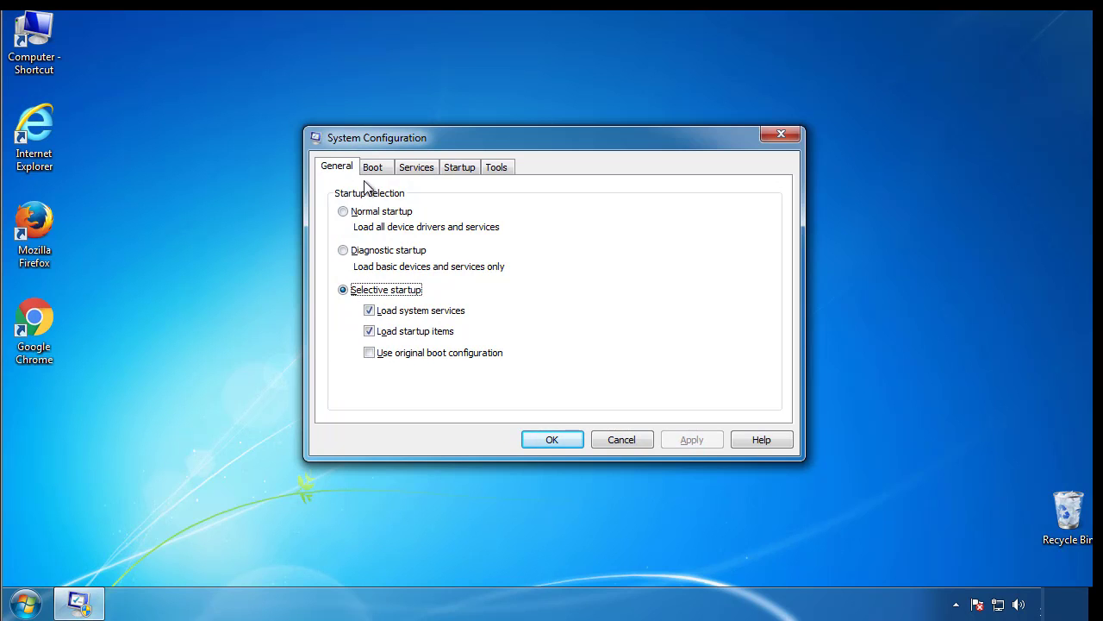
left_click(372, 166)
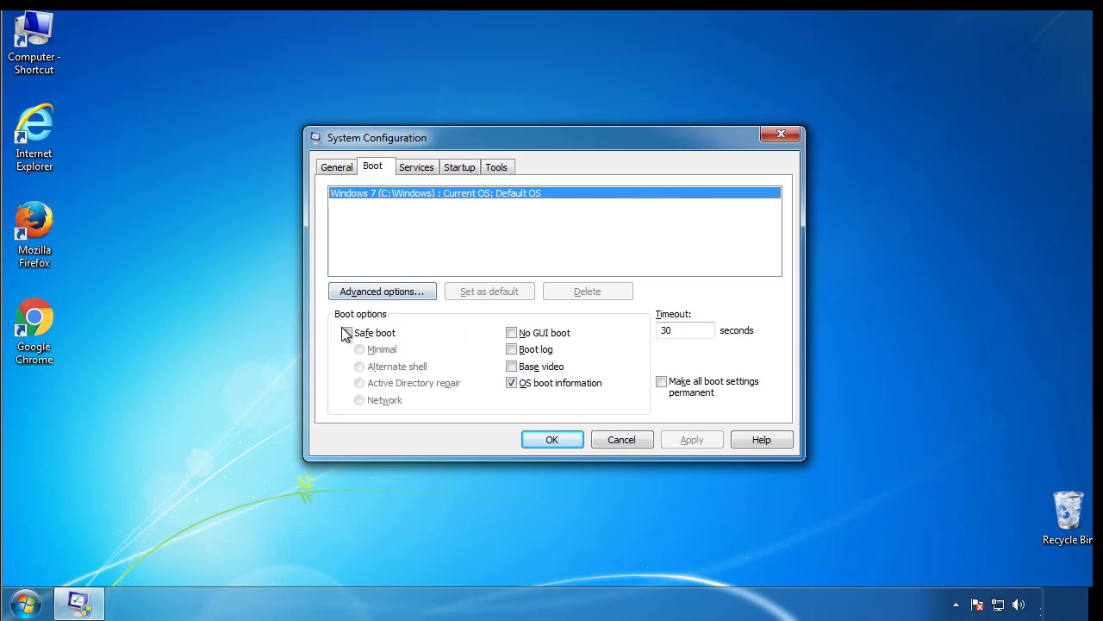
left_click(347, 331)
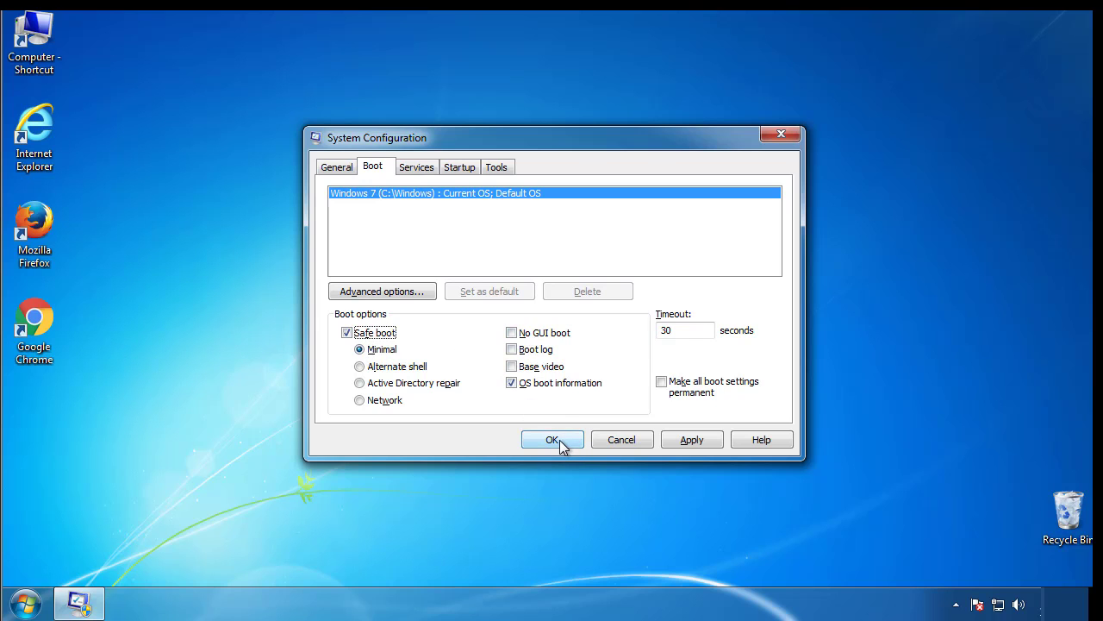
left_click(552, 439)
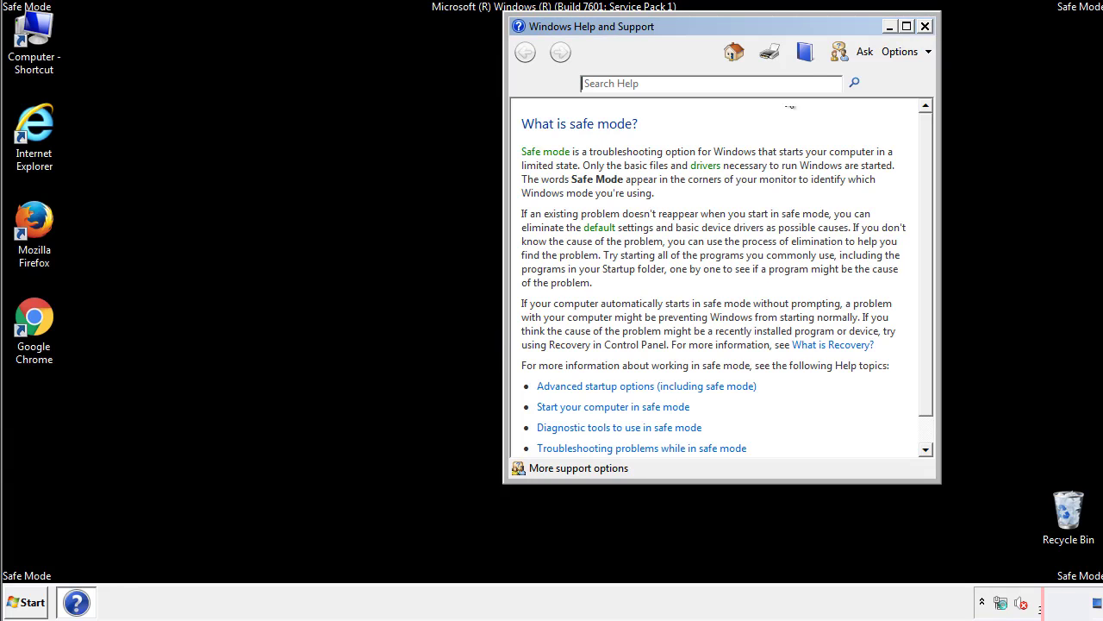
In Folder Options' View settings, choose 'Show hidden files, folders, and drives' and apply.
left_click(924, 25)
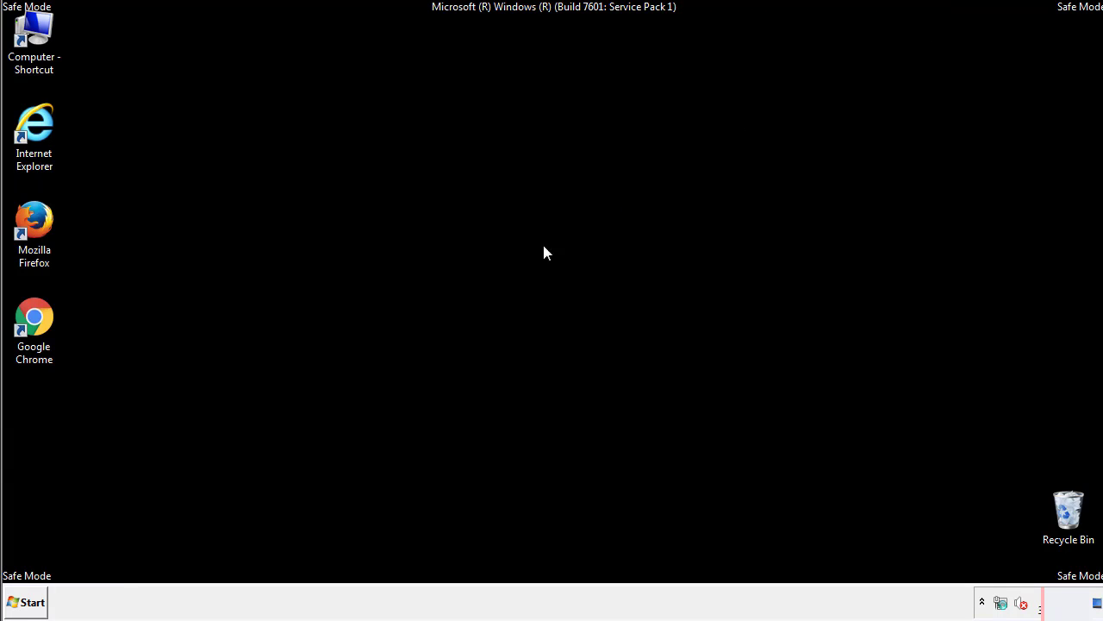
left_click(26, 602)
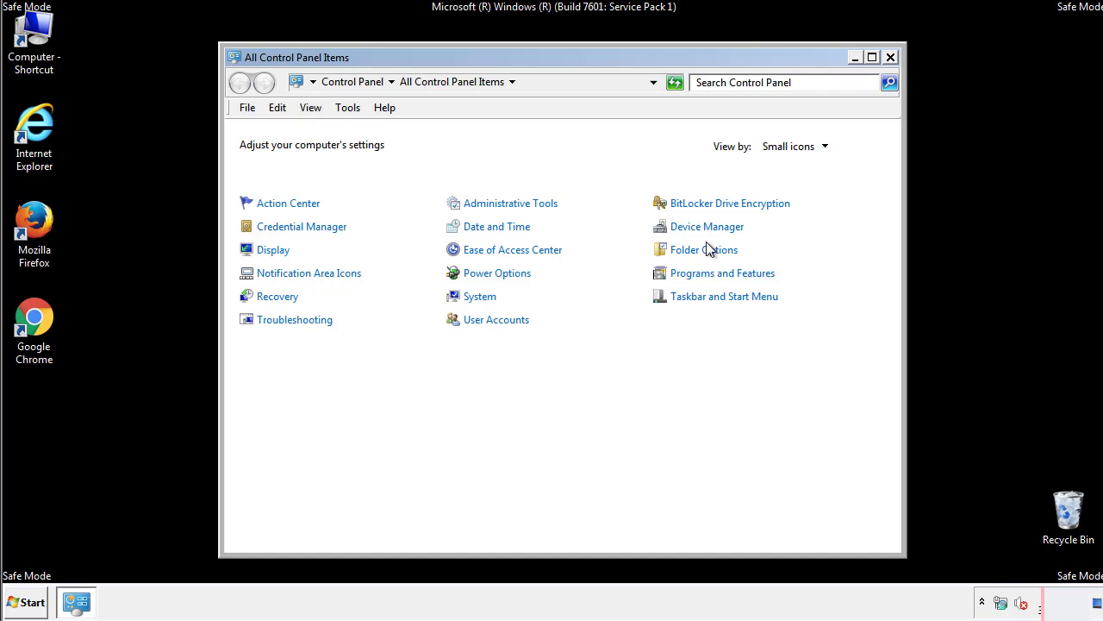
left_click(704, 248)
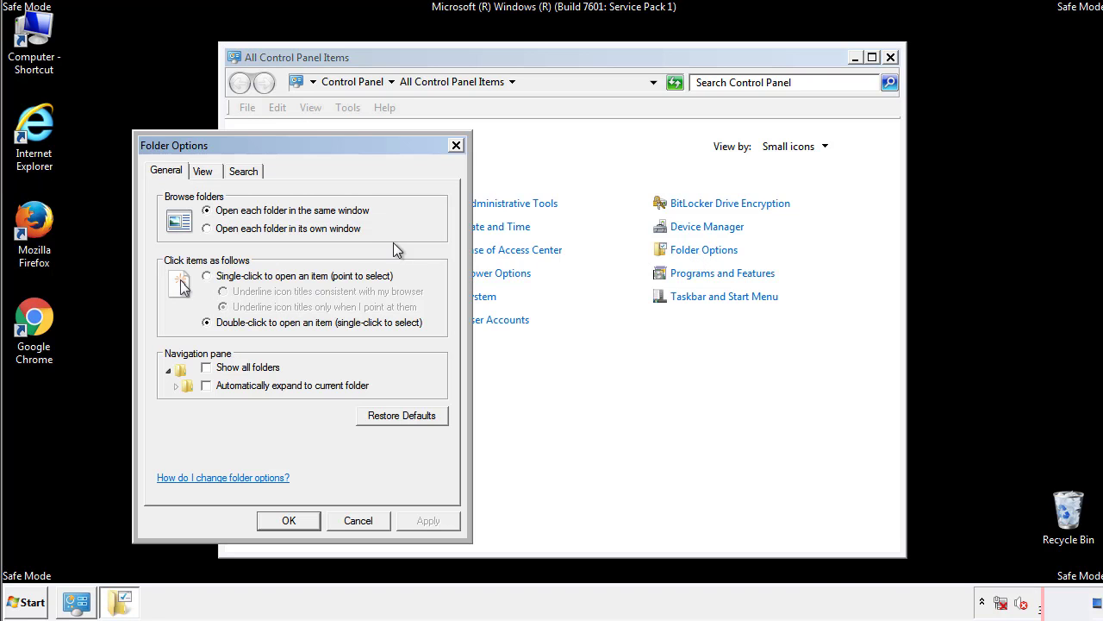
left_click(204, 170)
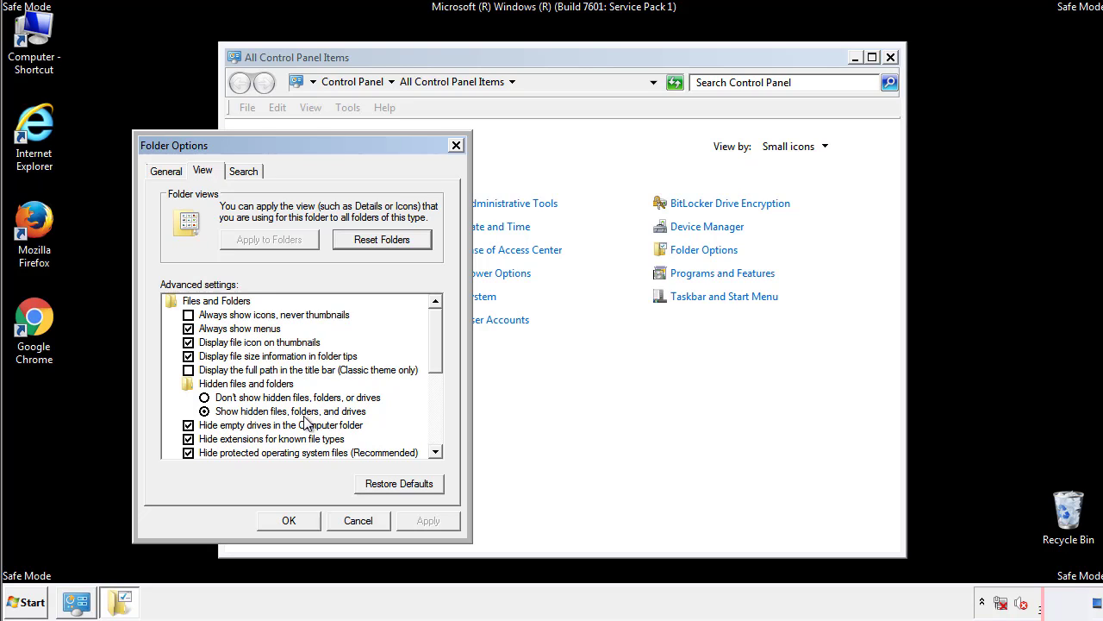
left_click(290, 521)
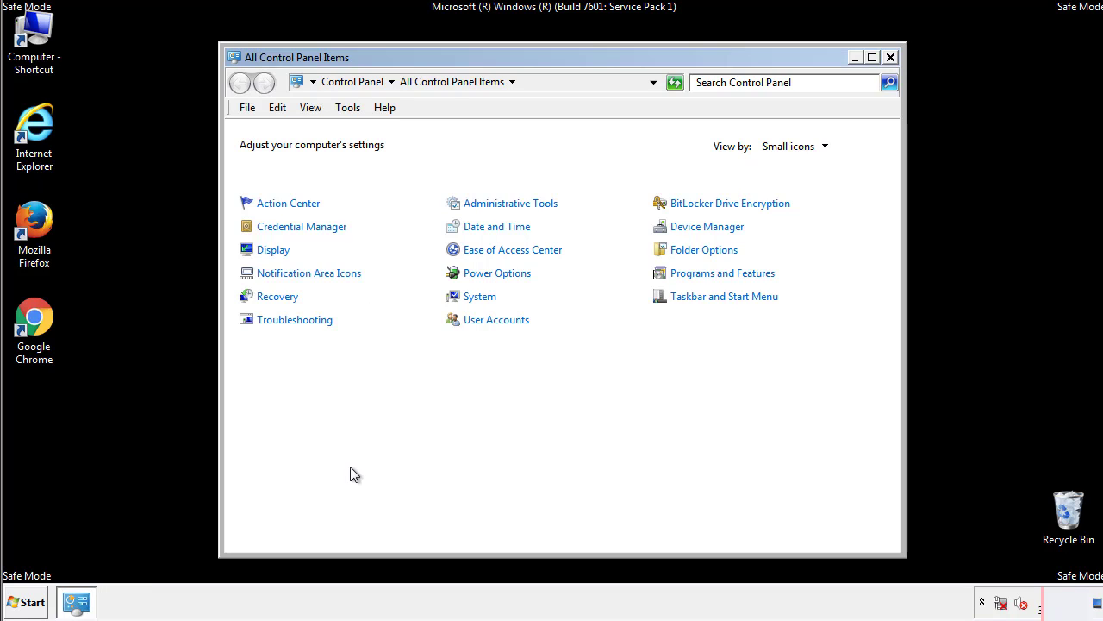
Browse from Computer into C:\Windows\System32\drivers\etc.
left_click(890, 57)
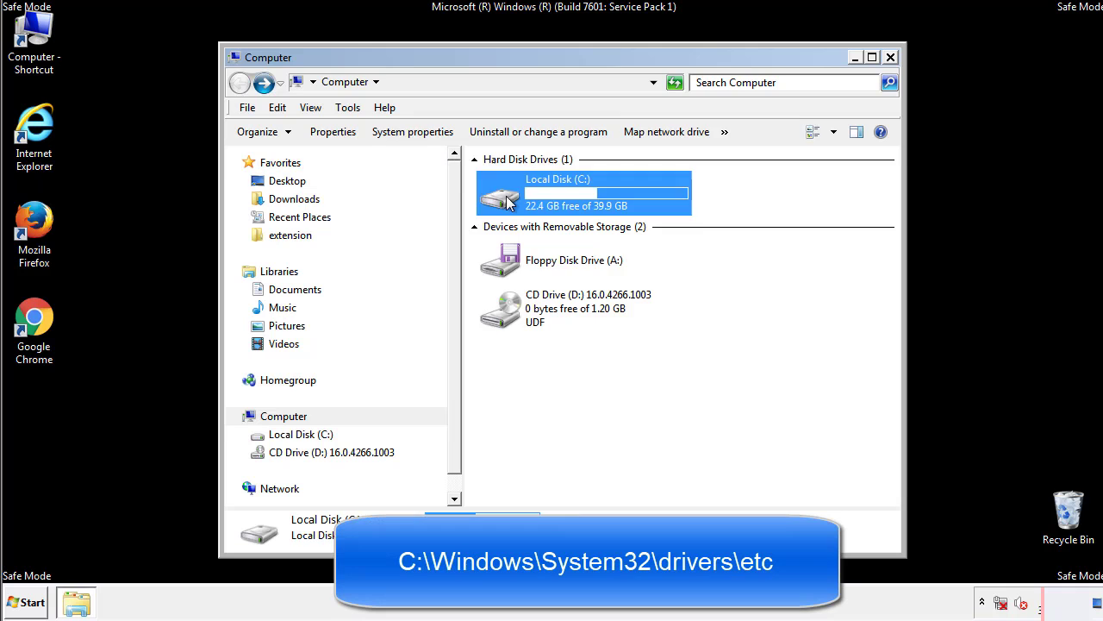
double_click(582, 192)
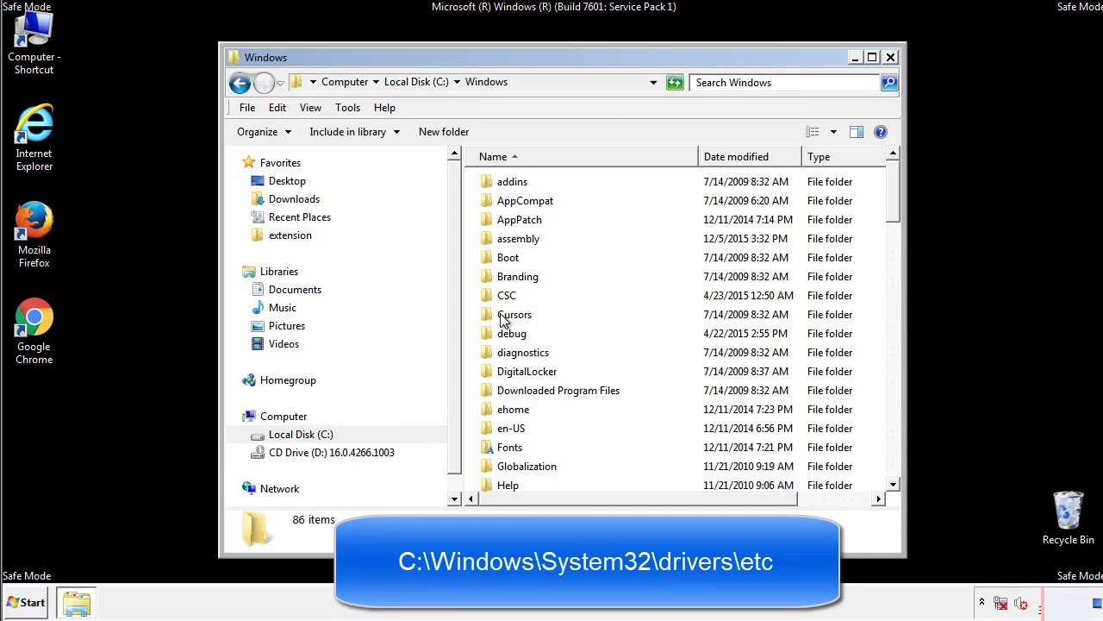
scroll("down", 3)
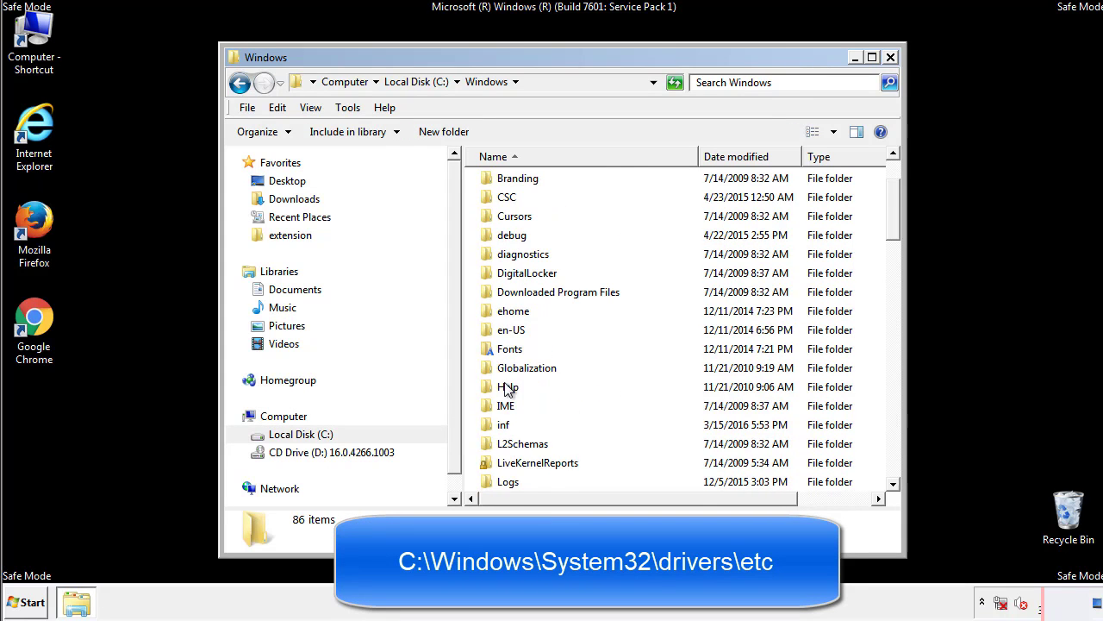
scroll("down", 3)
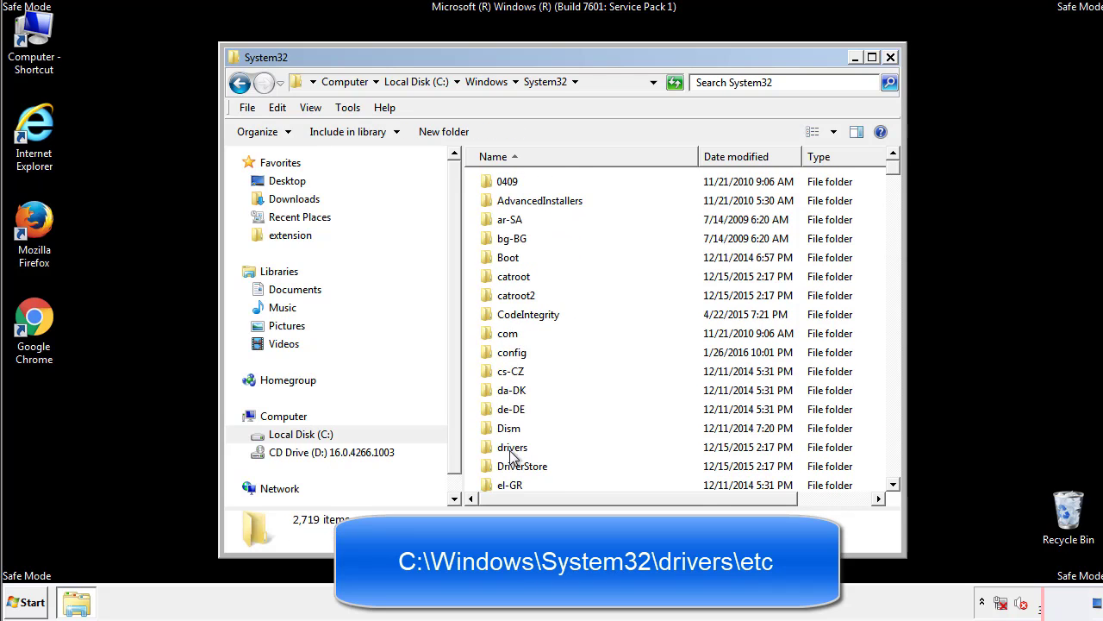
double_click(514, 446)
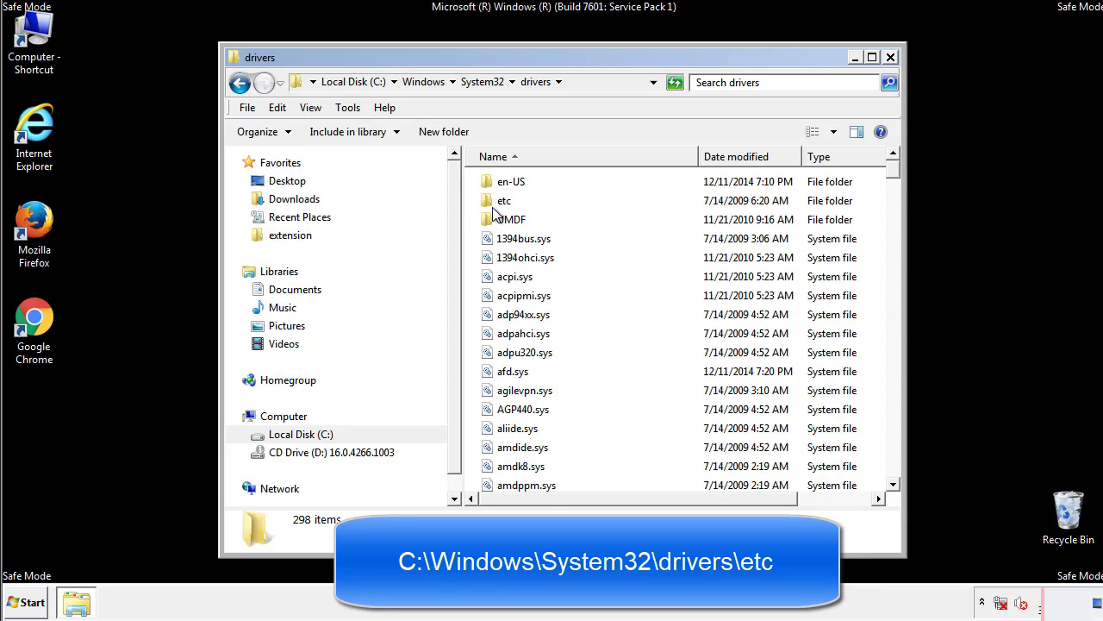
double_click(504, 200)
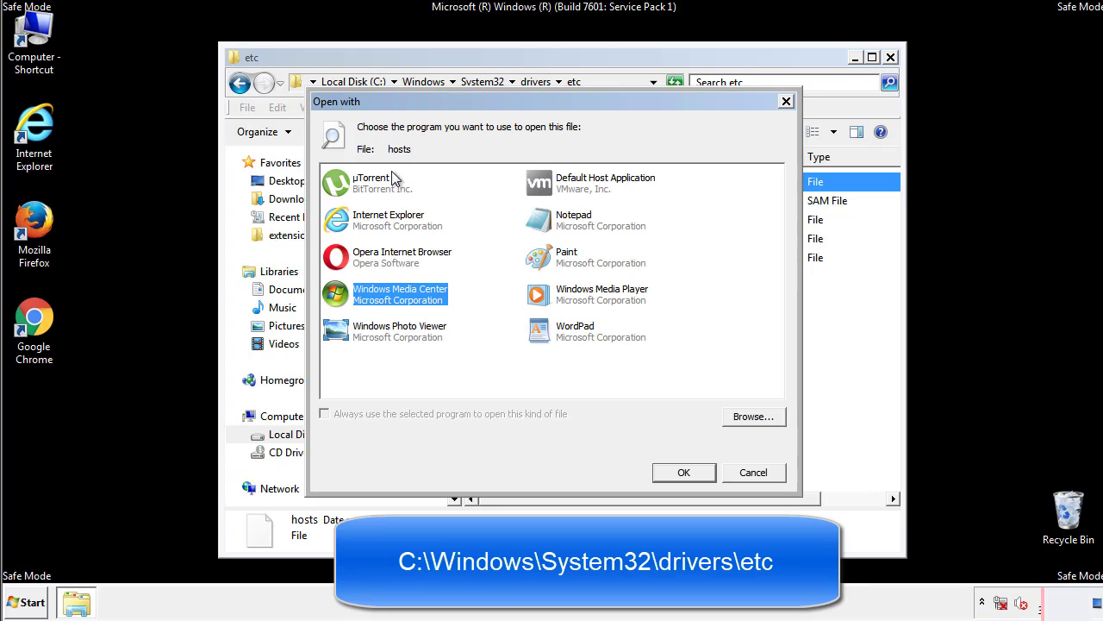
mouse_move(558, 226)
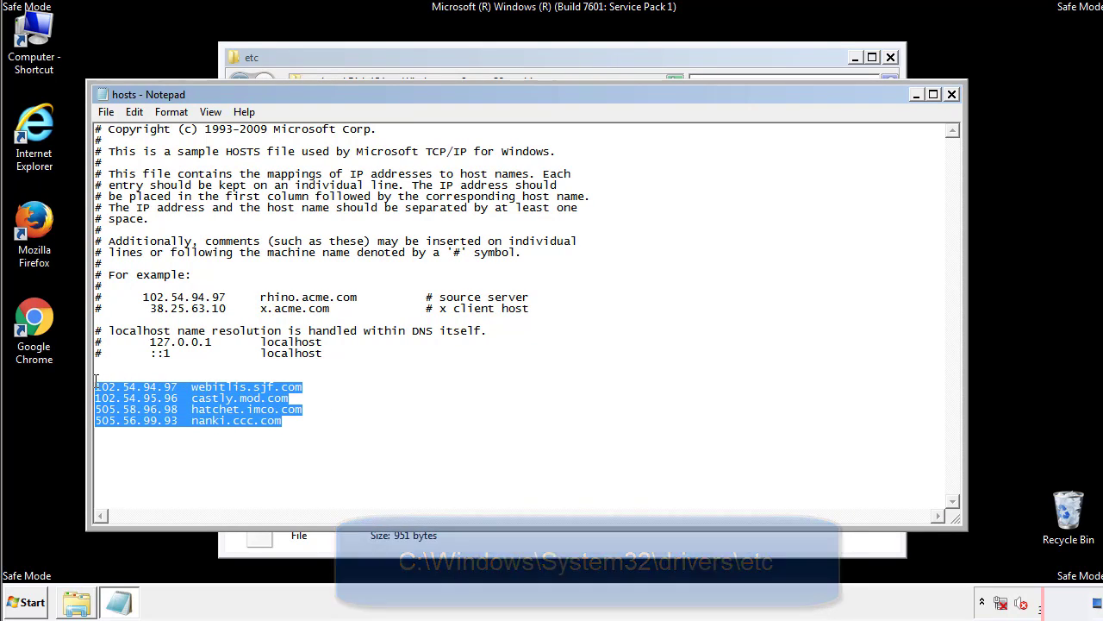
Delete the four selected malicious IP lines from the hosts file and close Notepad.
key("Delete")
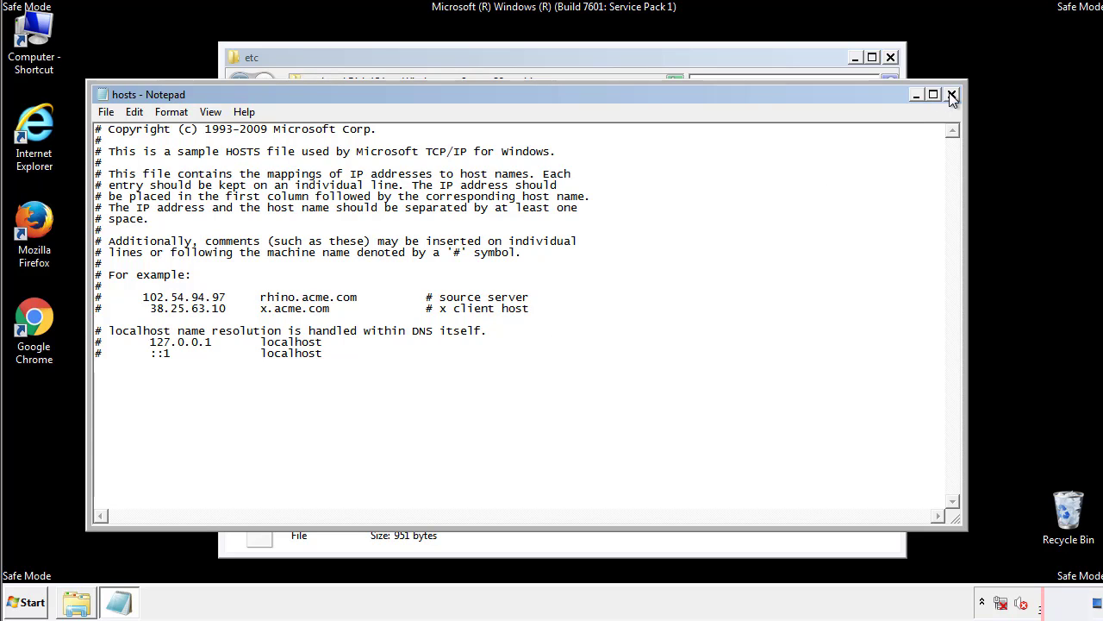
left_click(951, 93)
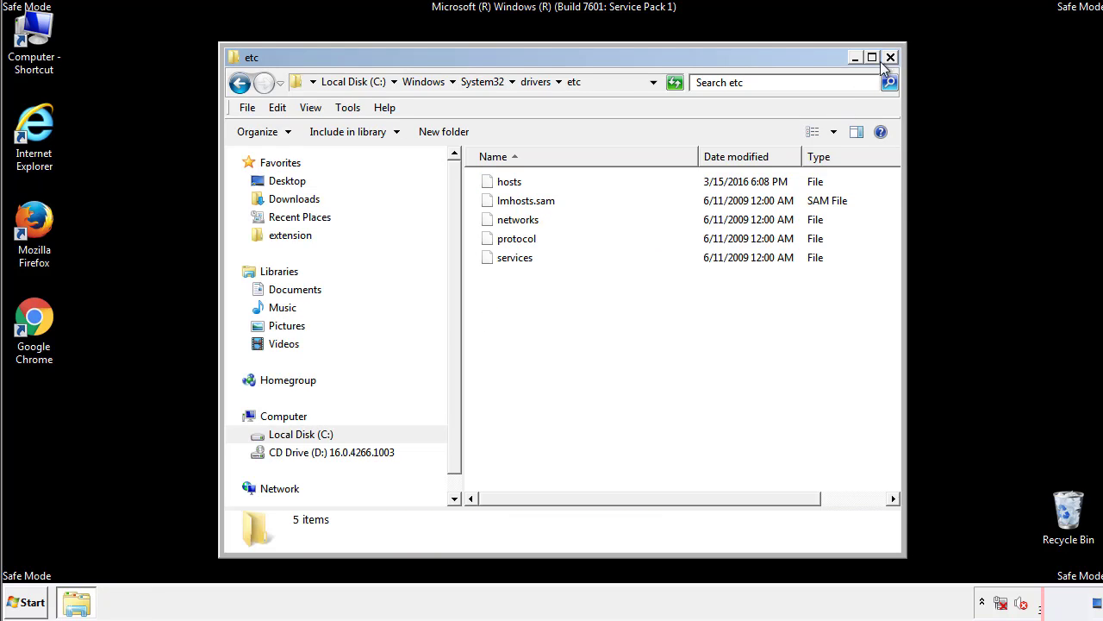
Open the Startup folder from the Start menu and select the four suspicious items.
left_click(889, 57)
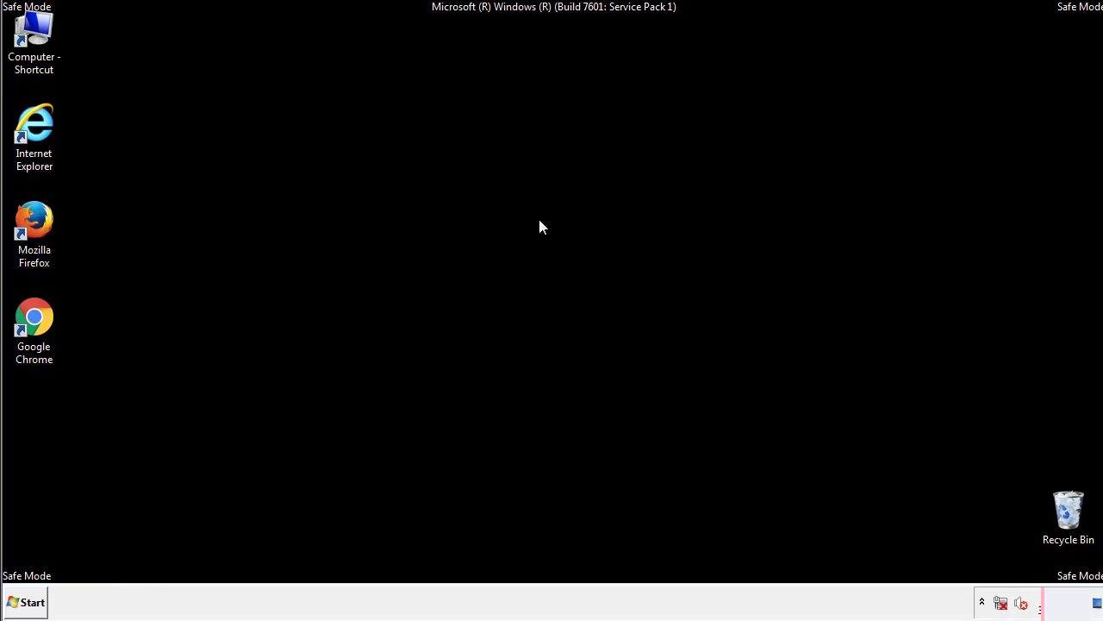
left_click(24, 602)
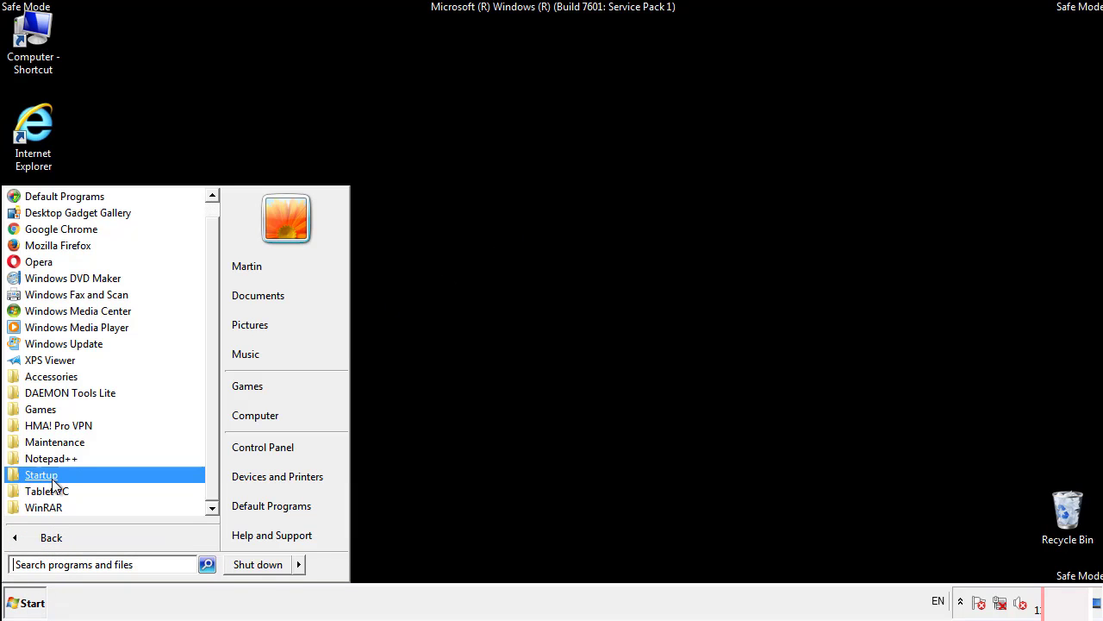
right_click(41, 474)
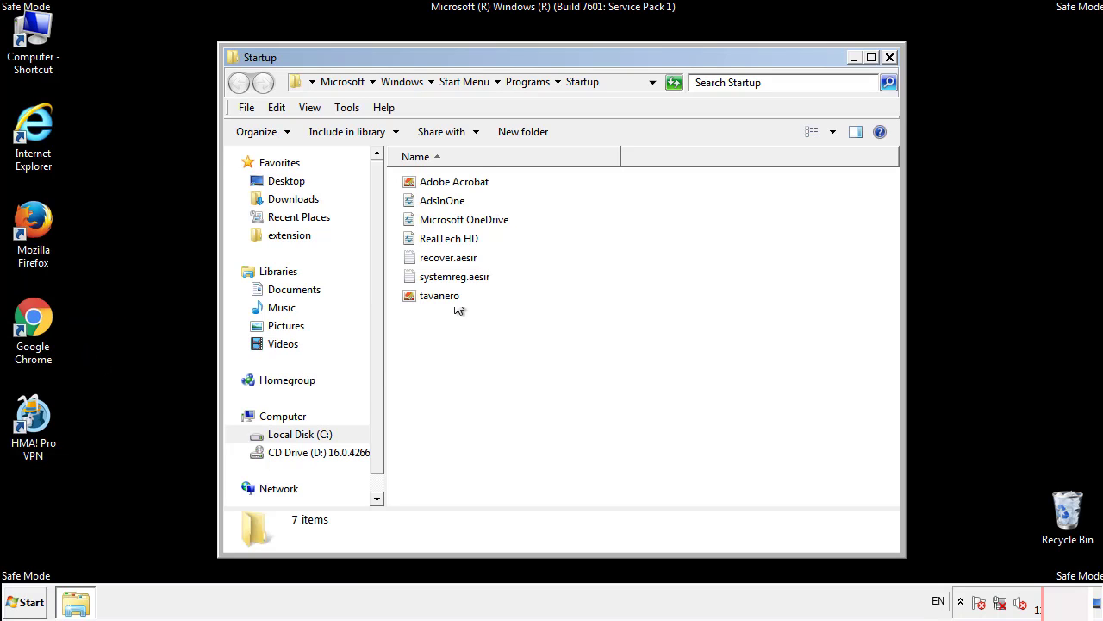
left_click(442, 200)
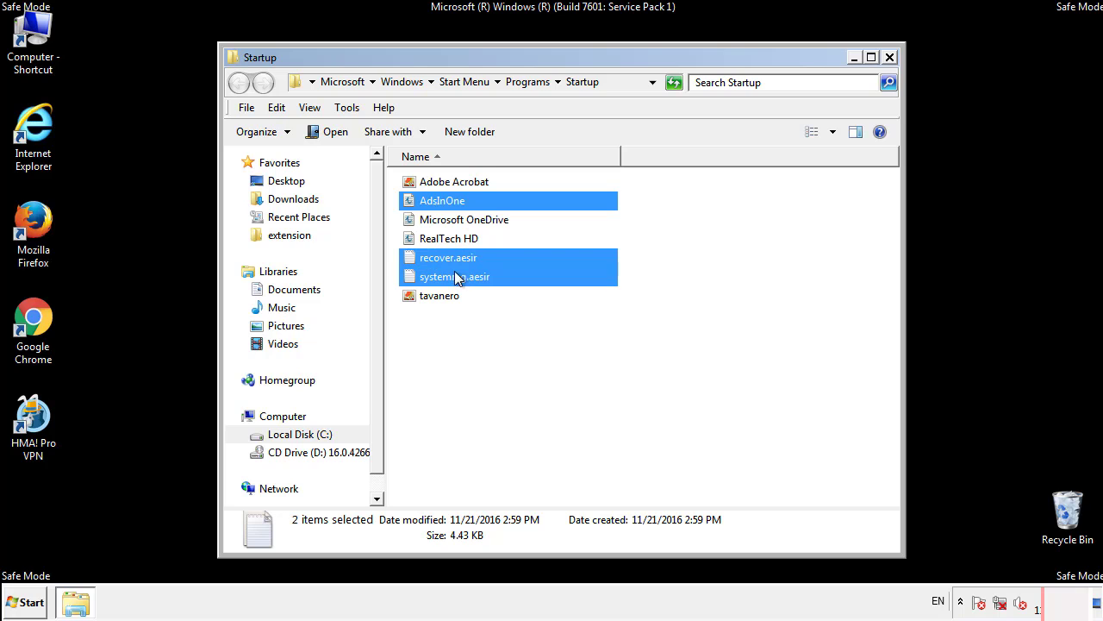
Delete AddInOne, recover.aesir, systemreg.aesir and tavanero, confirm, and close the folder.
right_click(439, 295)
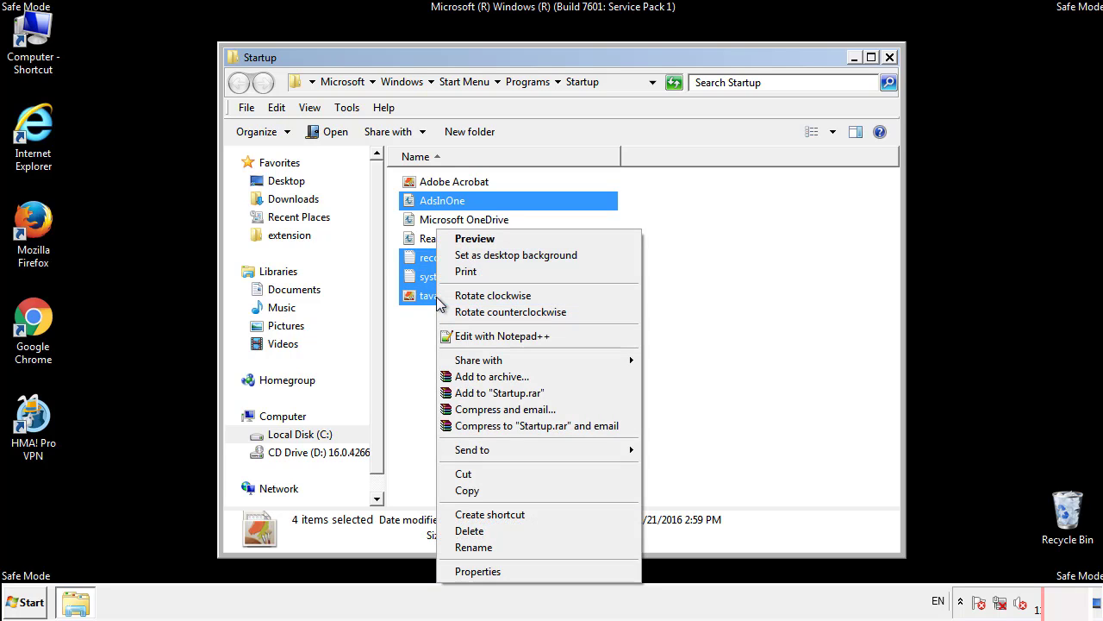
left_click(469, 531)
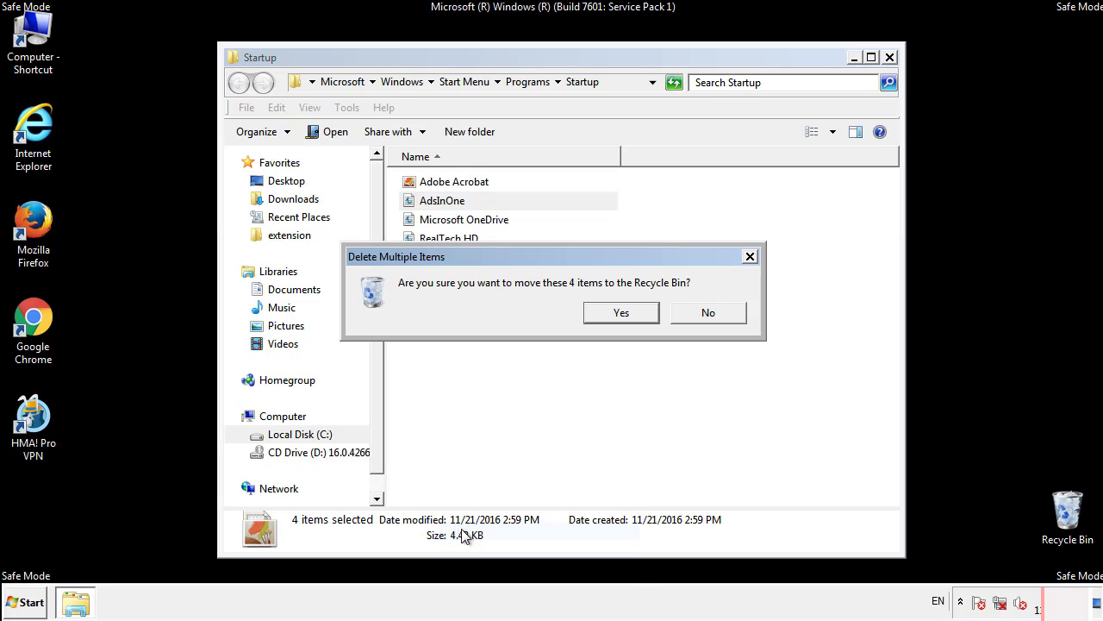
left_click(620, 312)
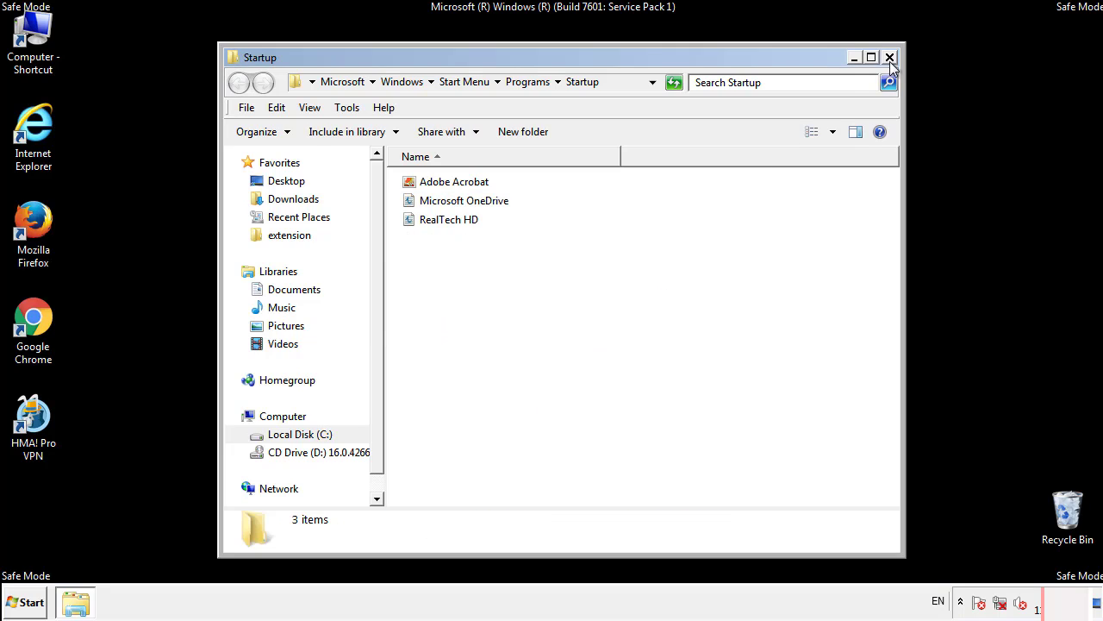
left_click(890, 57)
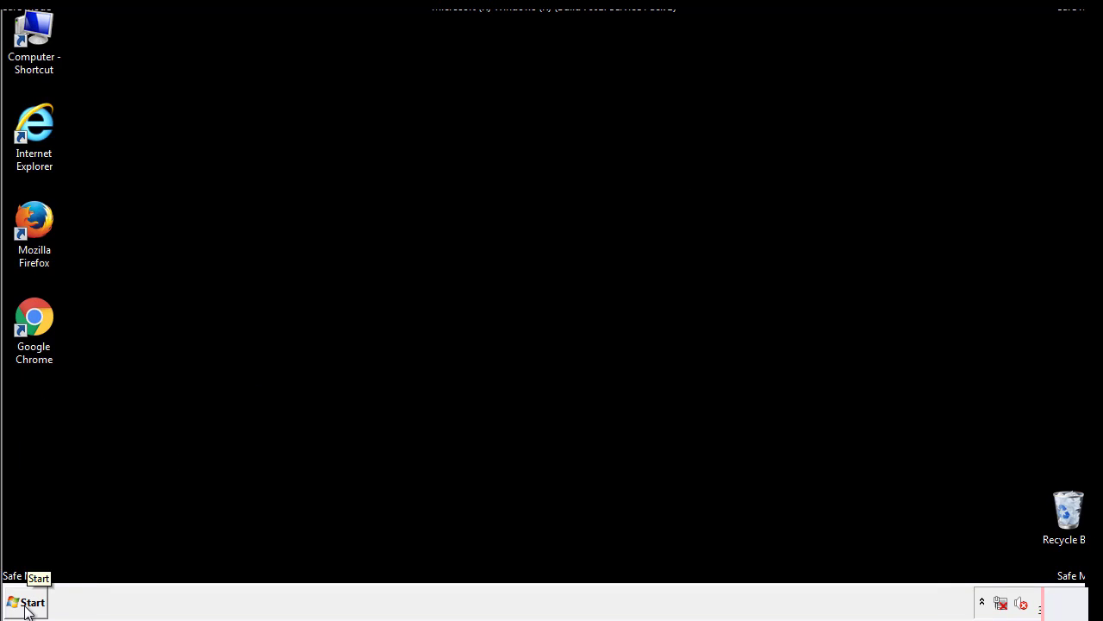
Launch regedit from Start and expand HKEY_LOCAL_MACHINE > SOFTWARE > Microsoft.
left_click(26, 601)
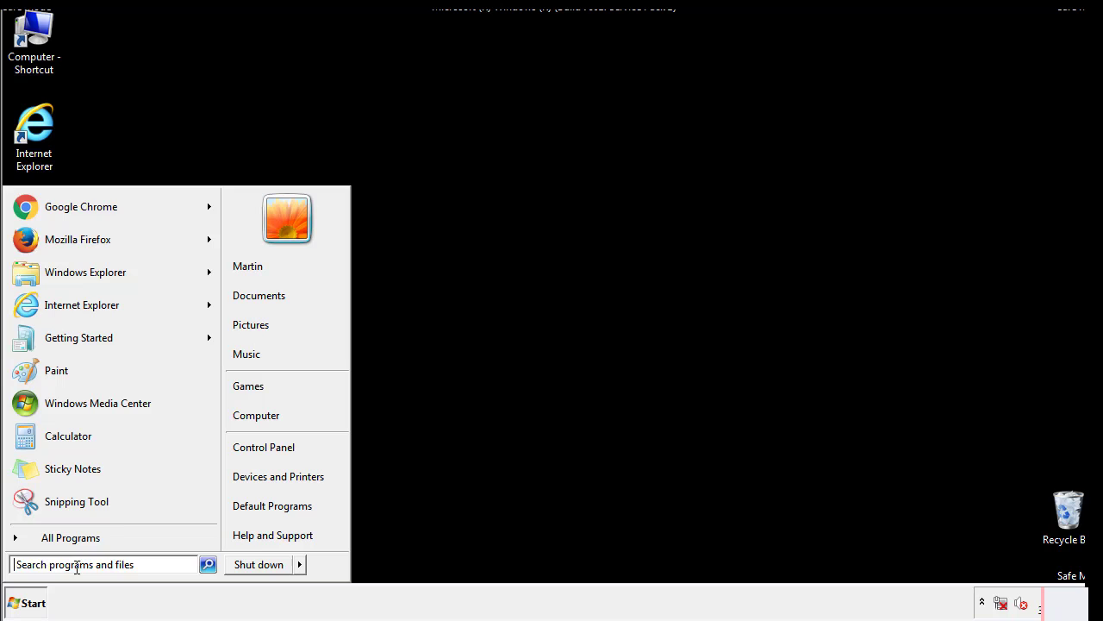
type("reged")
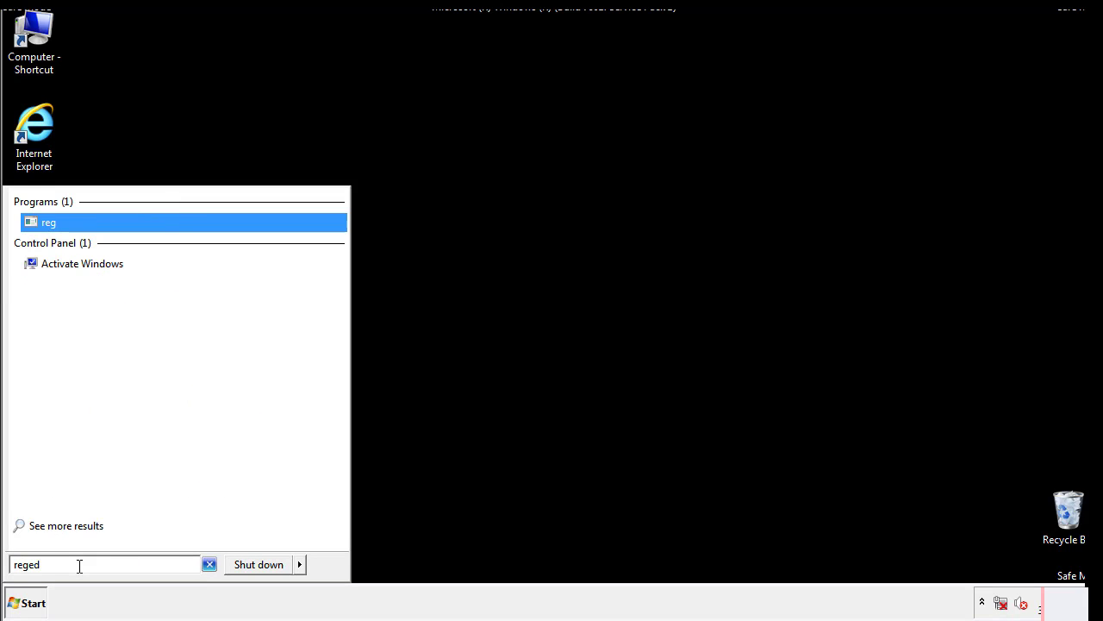
left_click(48, 220)
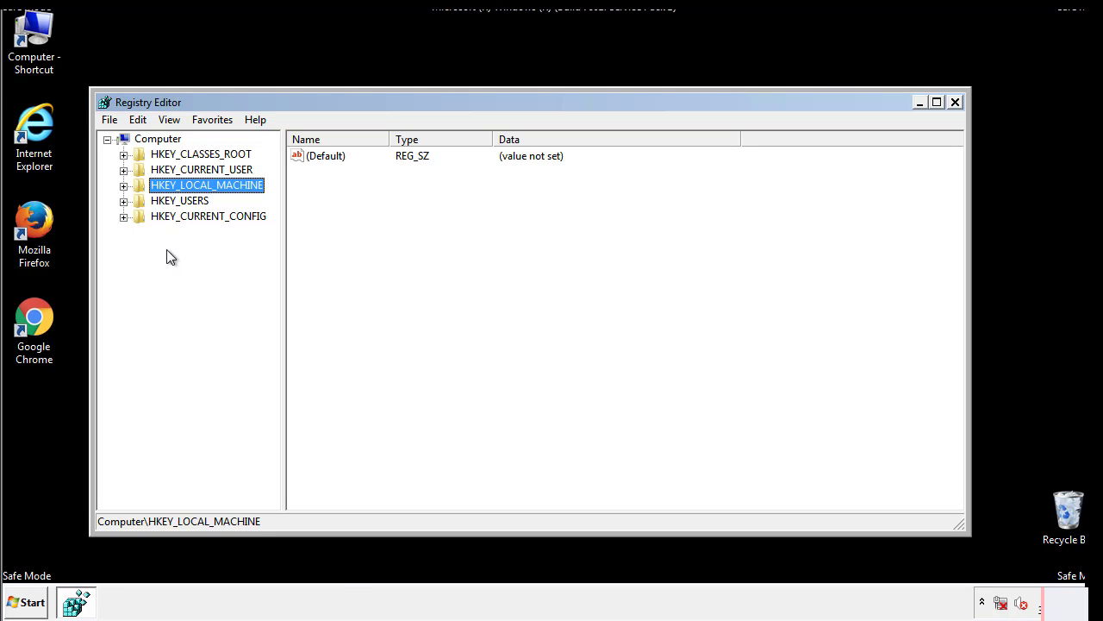
left_click(124, 186)
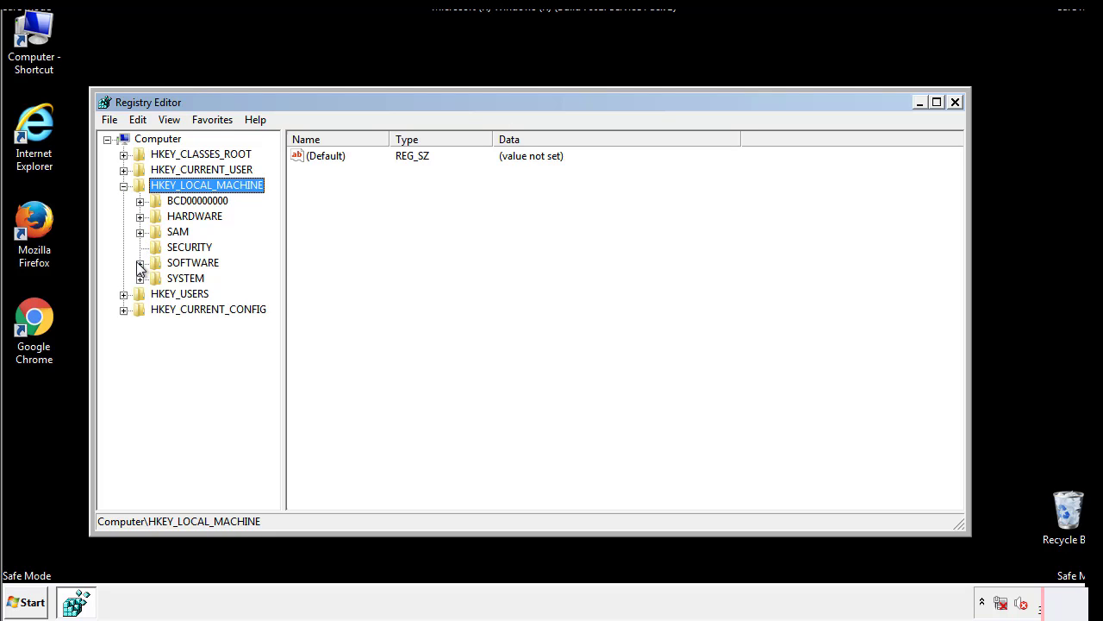
left_click(140, 262)
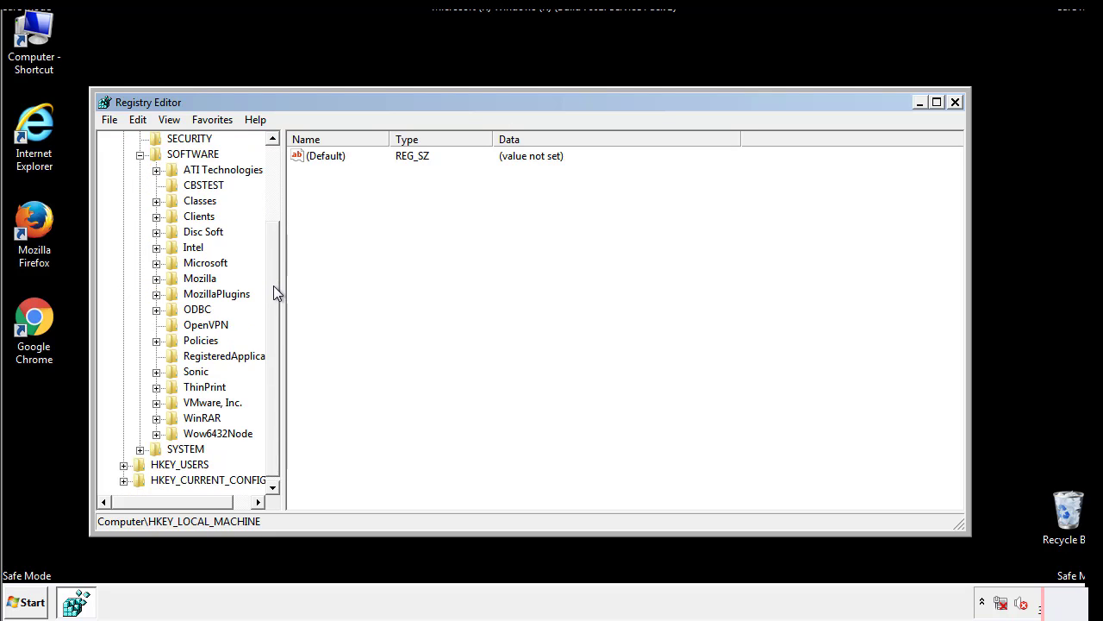
mouse_move(158, 268)
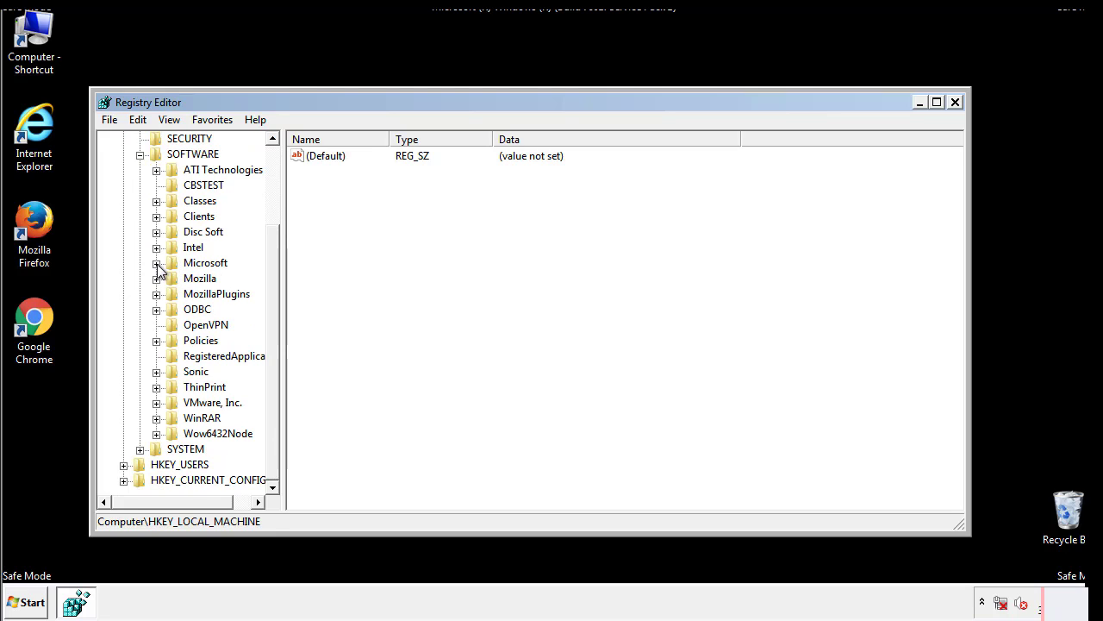
left_click(155, 262)
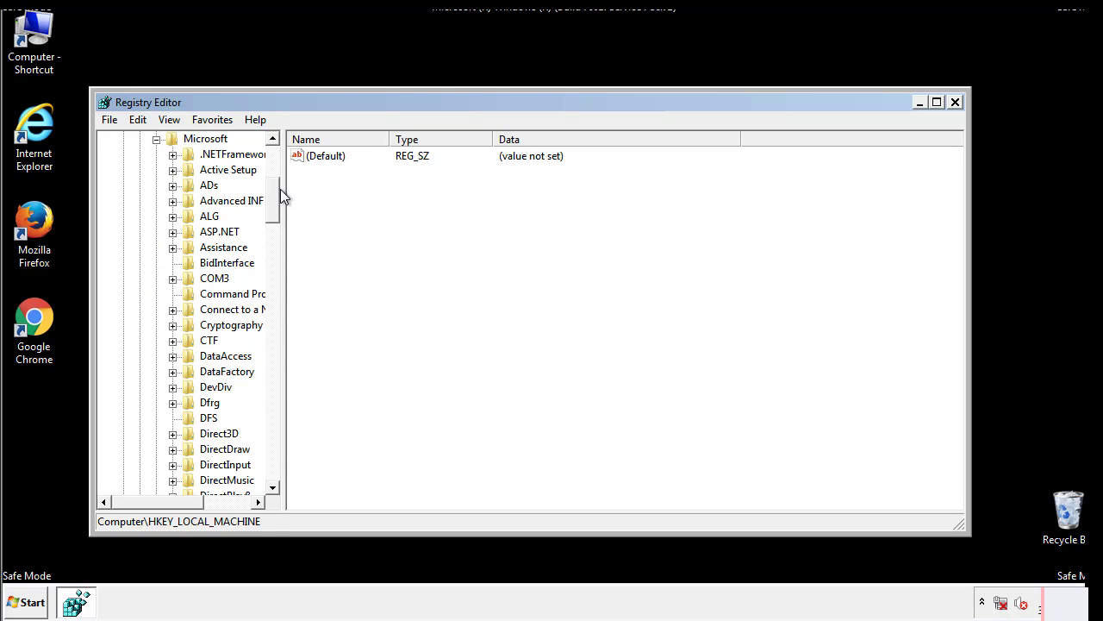
Expand Windows > CurrentVersion and bring its Run key into view.
scroll("down", 3)
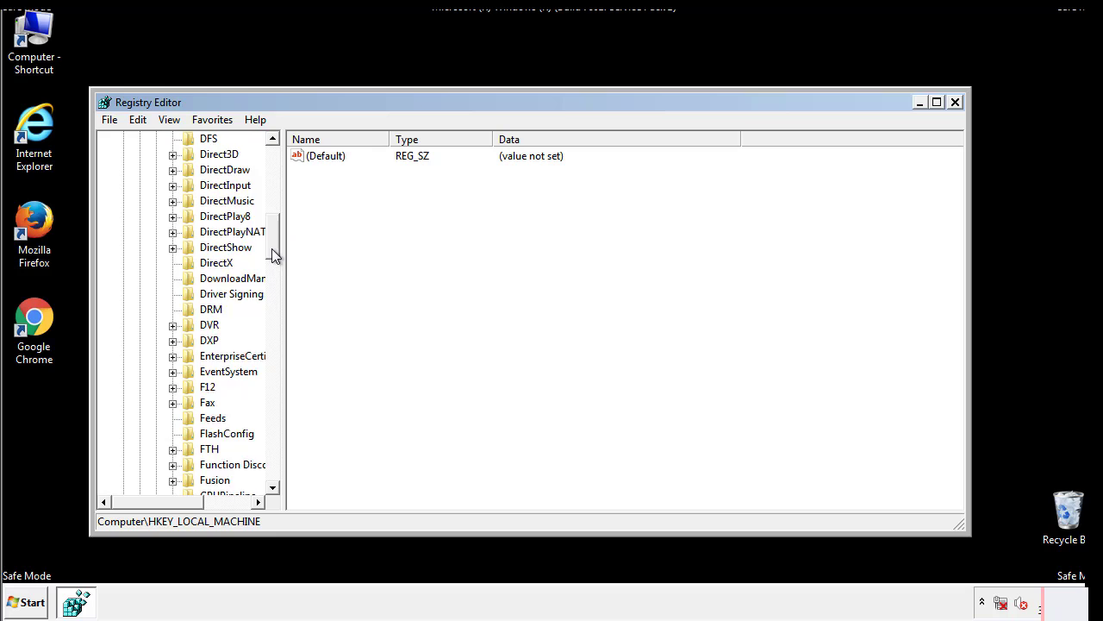
scroll("down", 3)
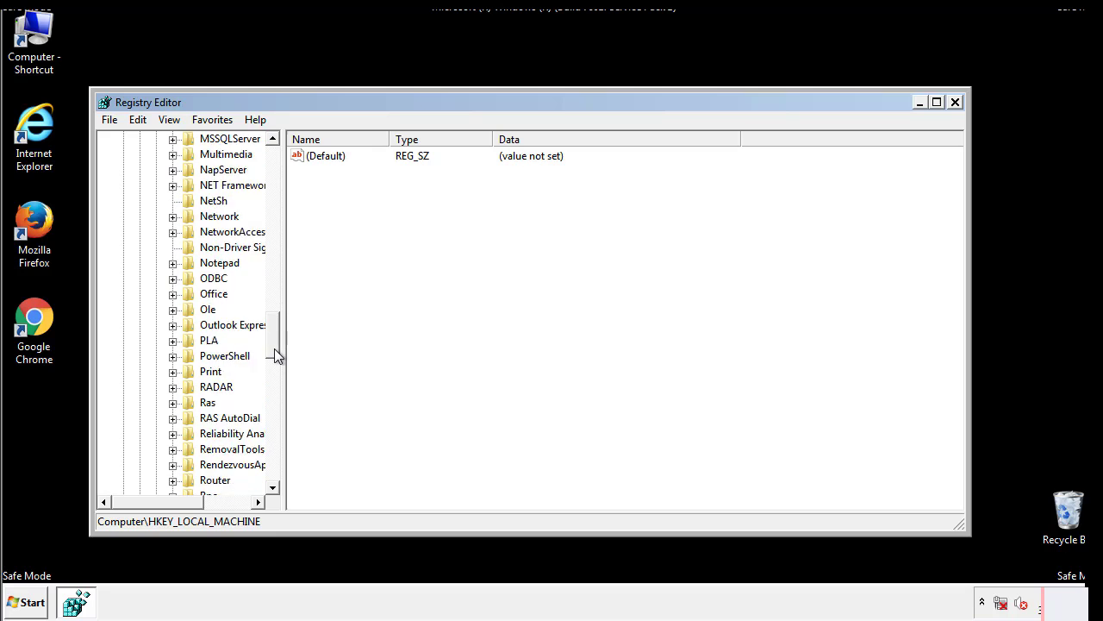
scroll("down", 3)
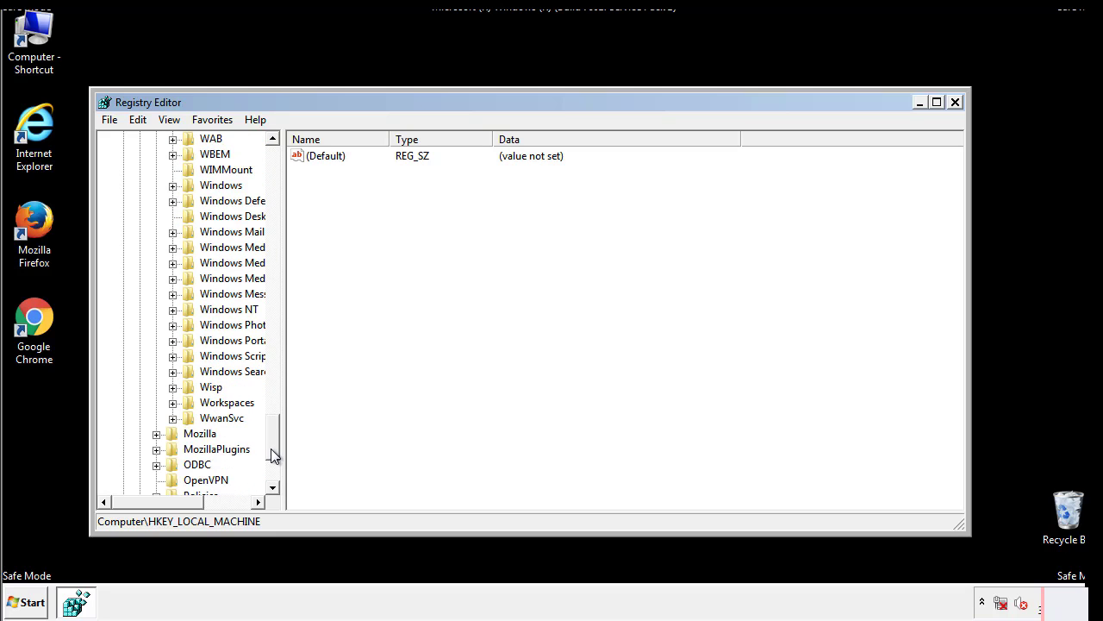
left_click(172, 263)
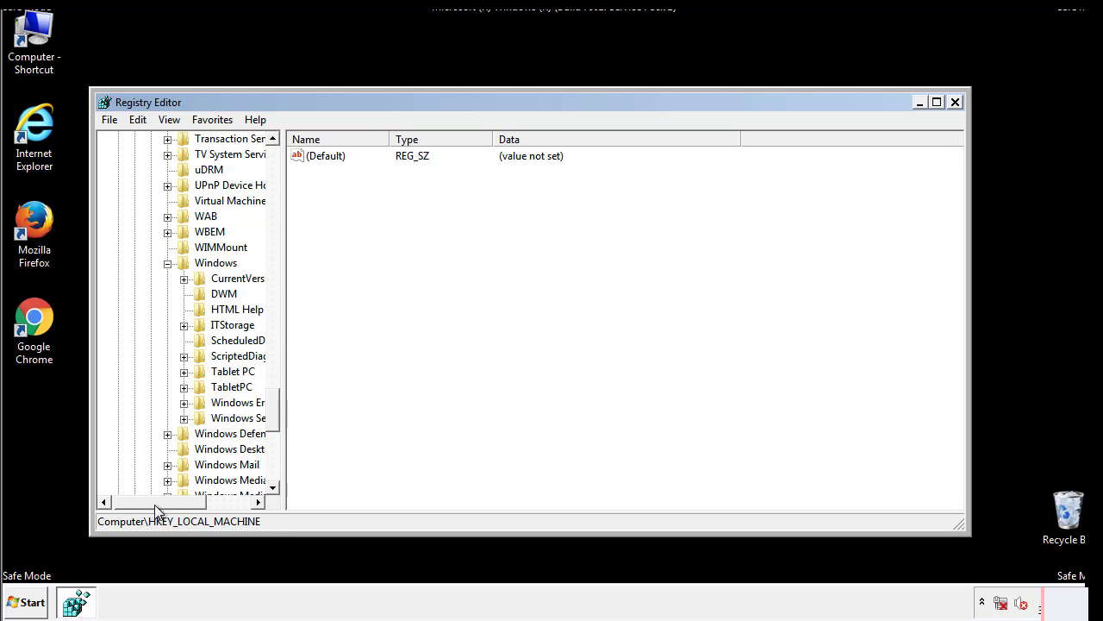
left_click(183, 278)
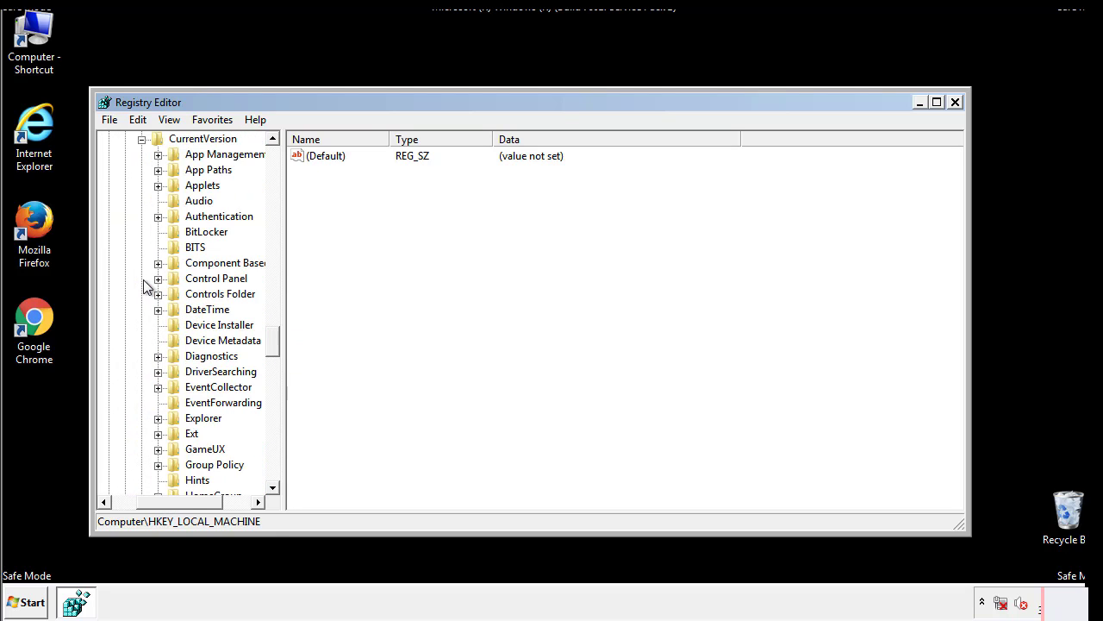
scroll("down", 3)
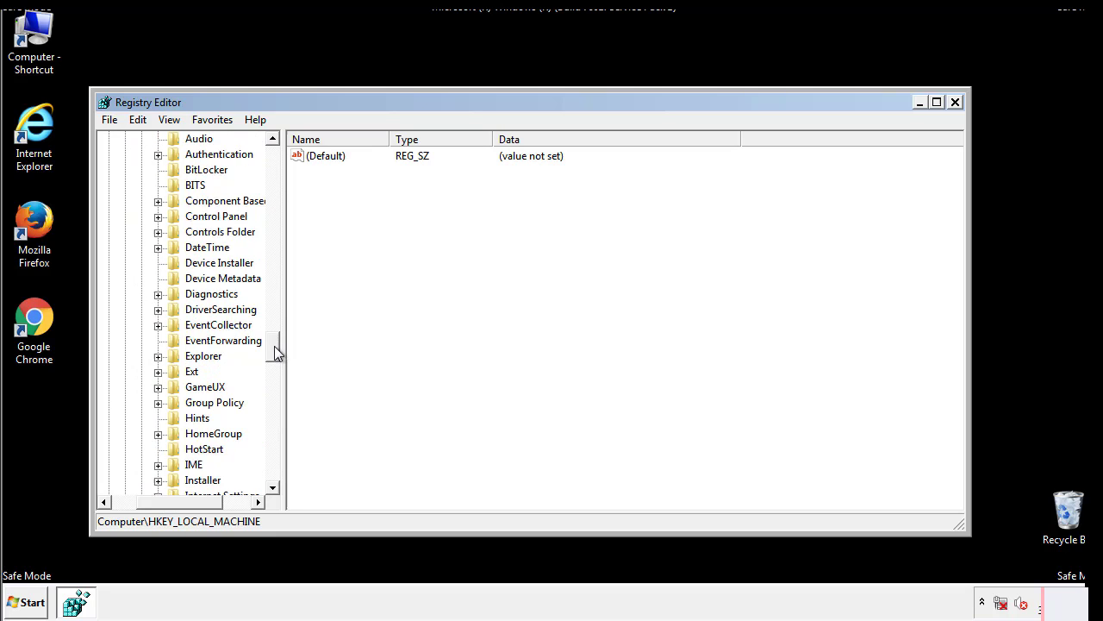
scroll("down", 3)
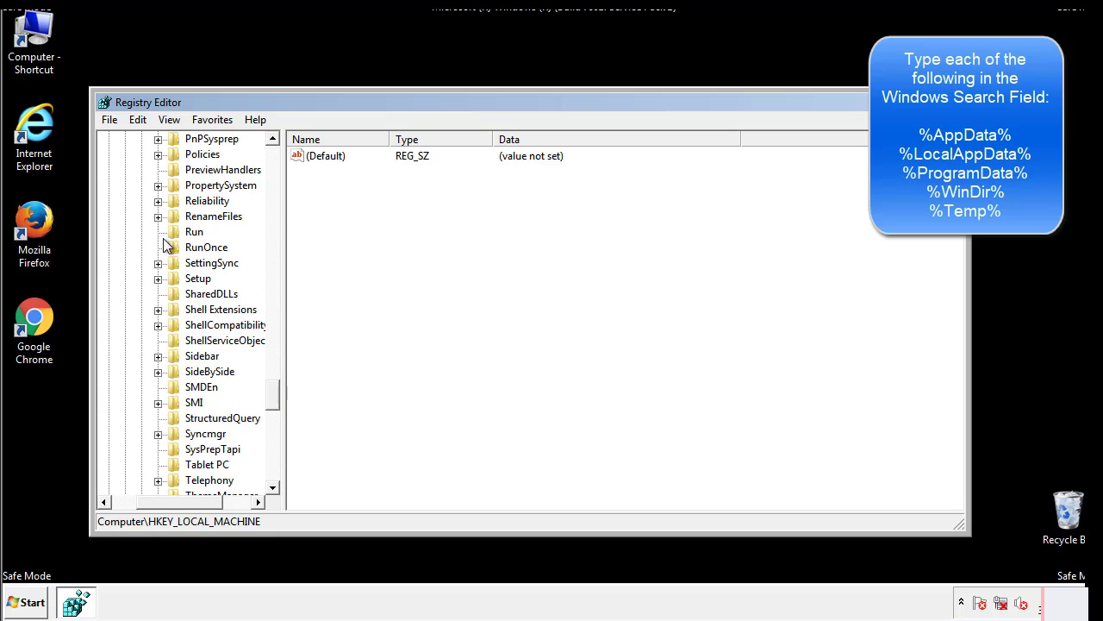
Delete the tappi.loc value from HKLM's CurrentVersion\Run key and confirm.
left_click(194, 231)
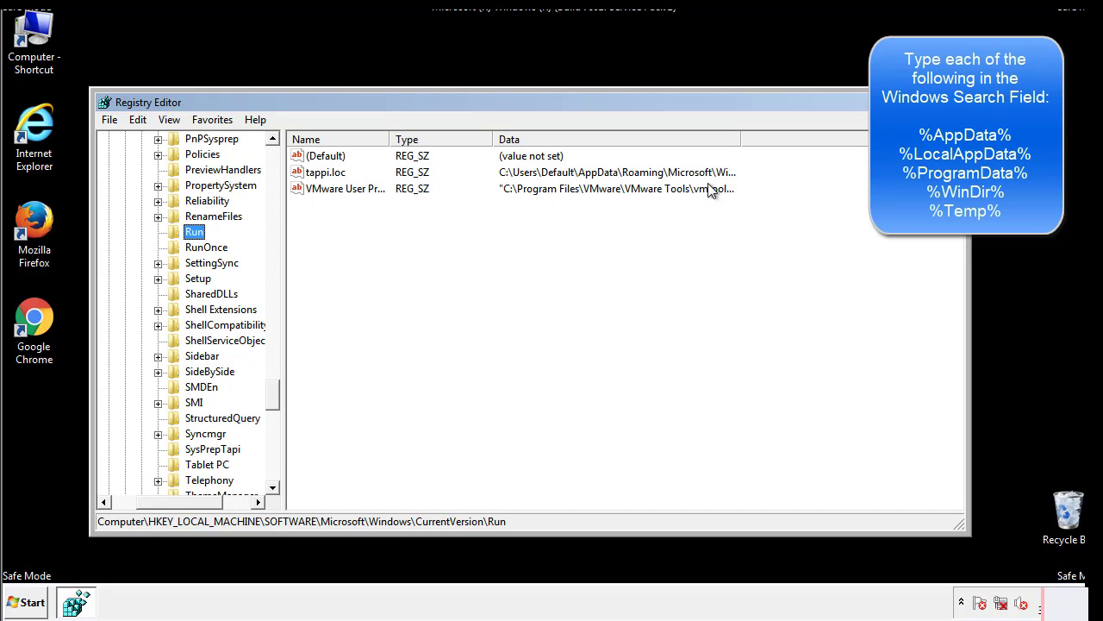
left_click(326, 172)
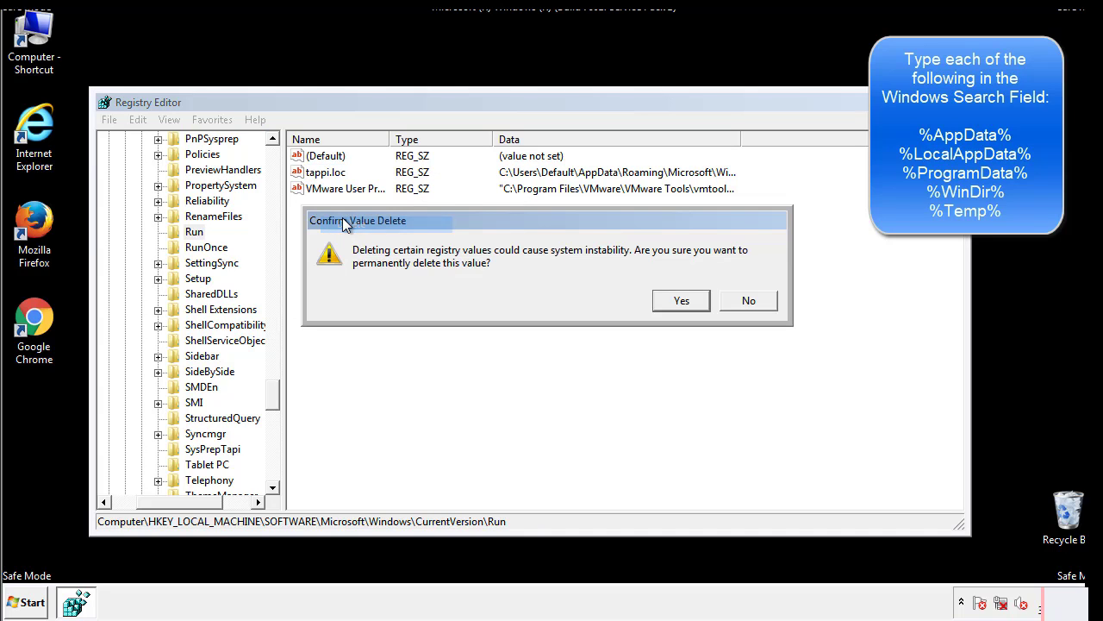
left_click(680, 300)
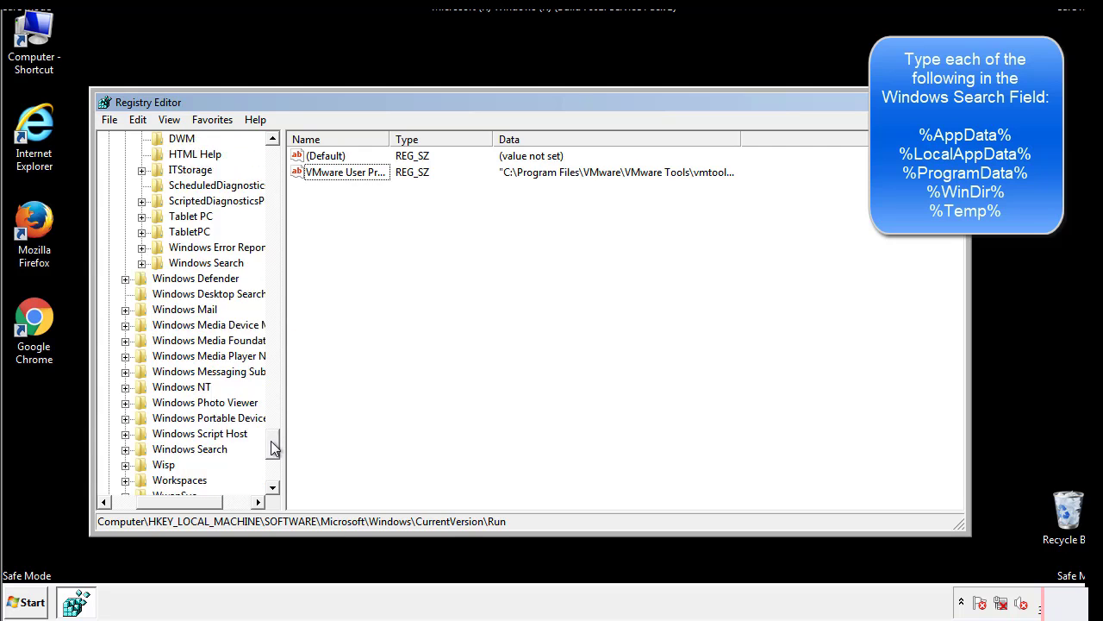
scroll("down", 3)
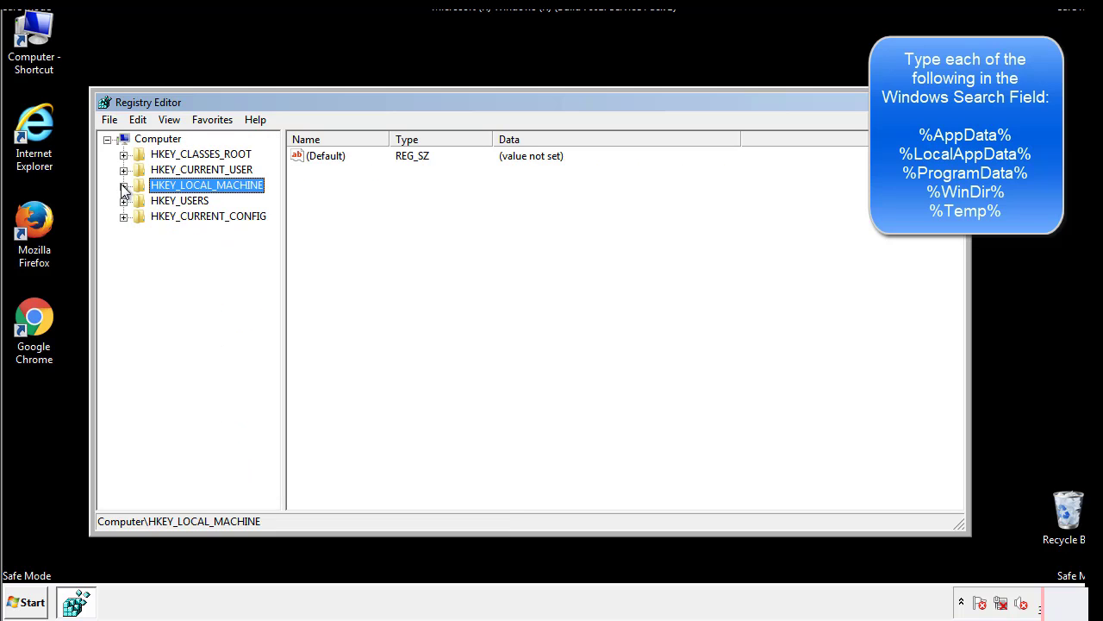
Inspect HKEY_CURRENT_USER's CurrentVersion\Run key, then select the user's Windows key.
left_click(125, 169)
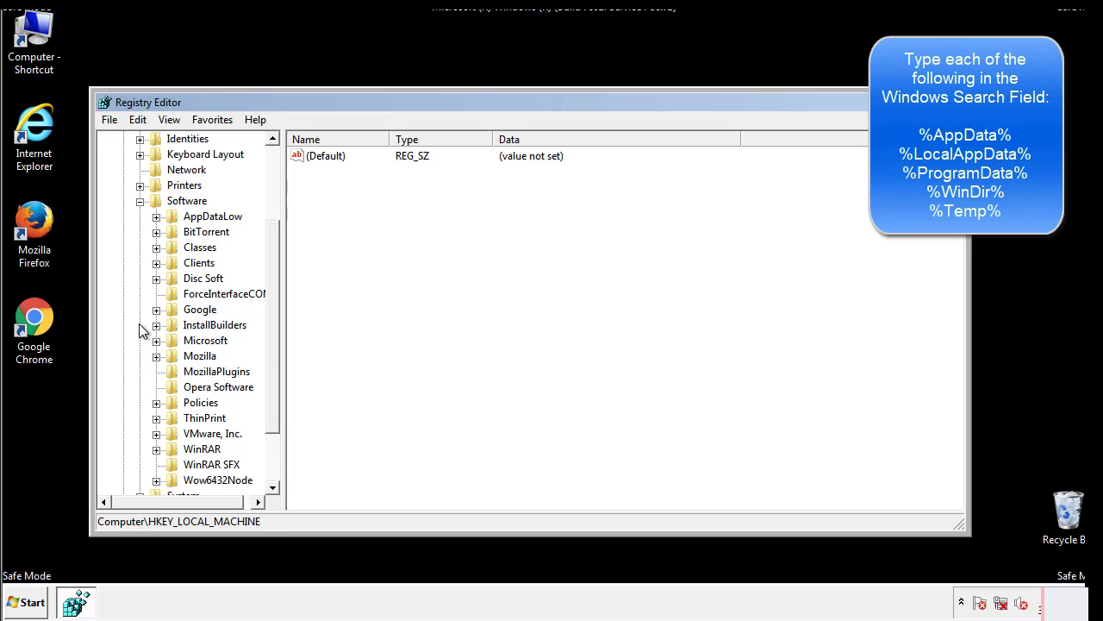
scroll("down", 3)
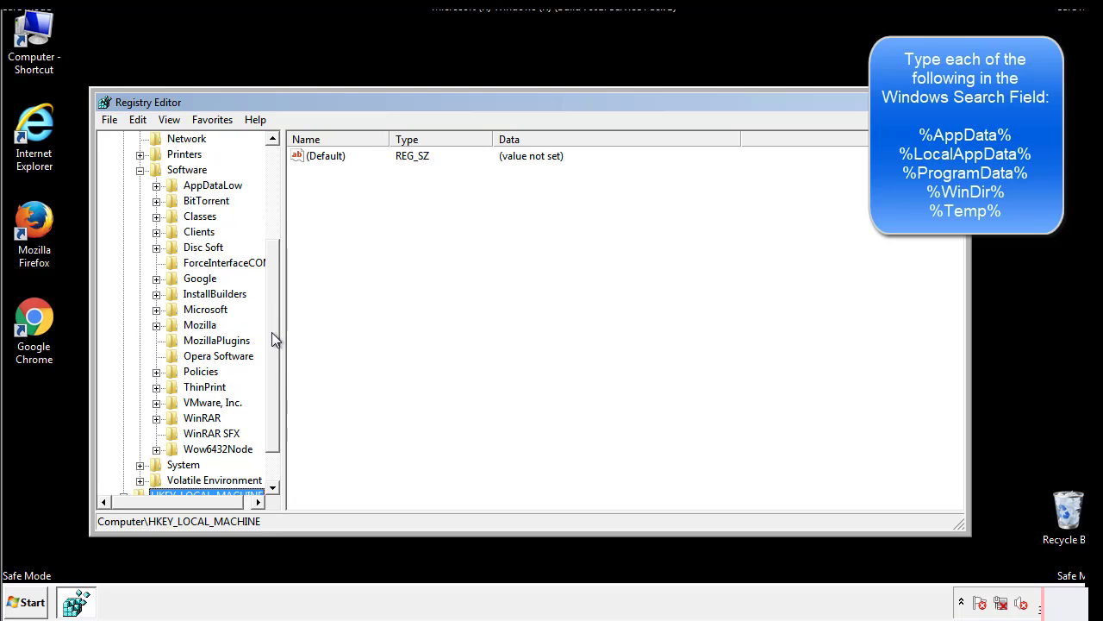
mouse_move(176, 348)
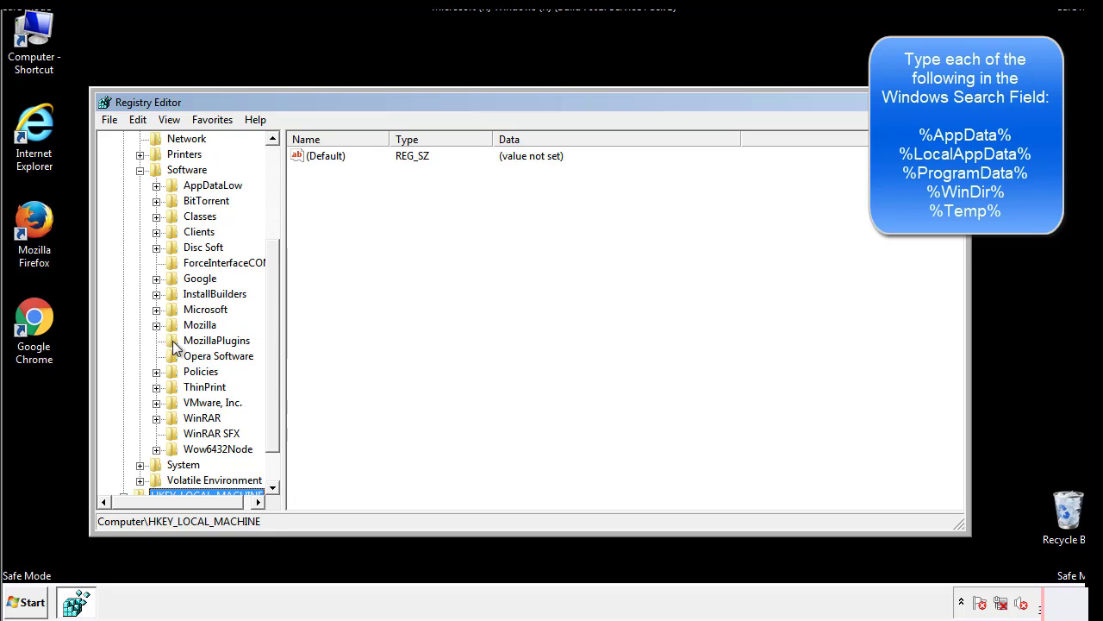
mouse_move(168, 238)
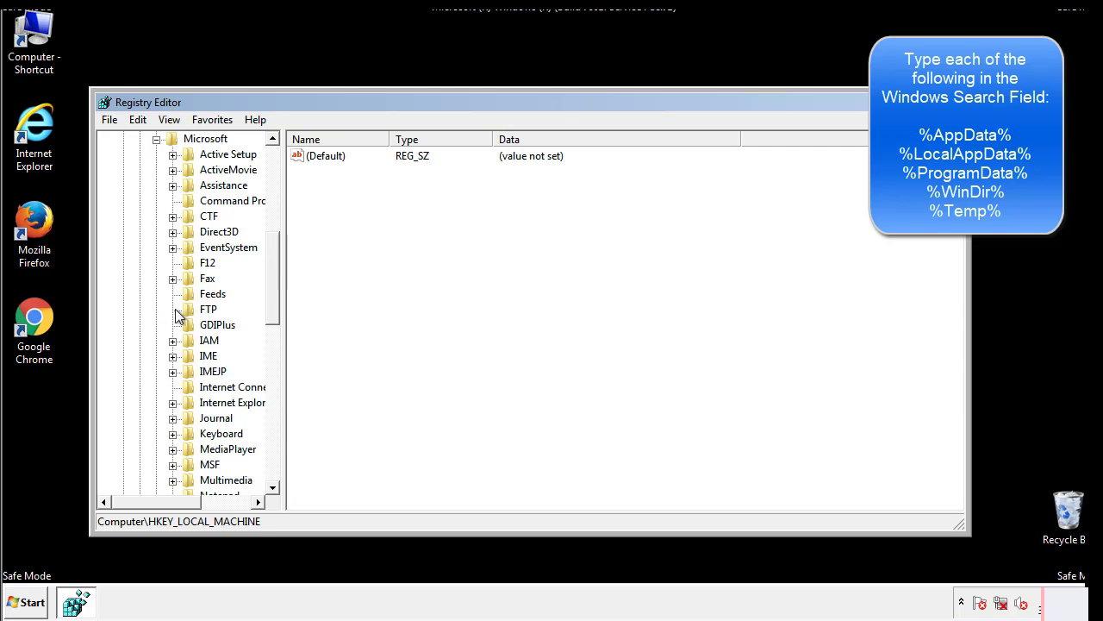
scroll("down", 3)
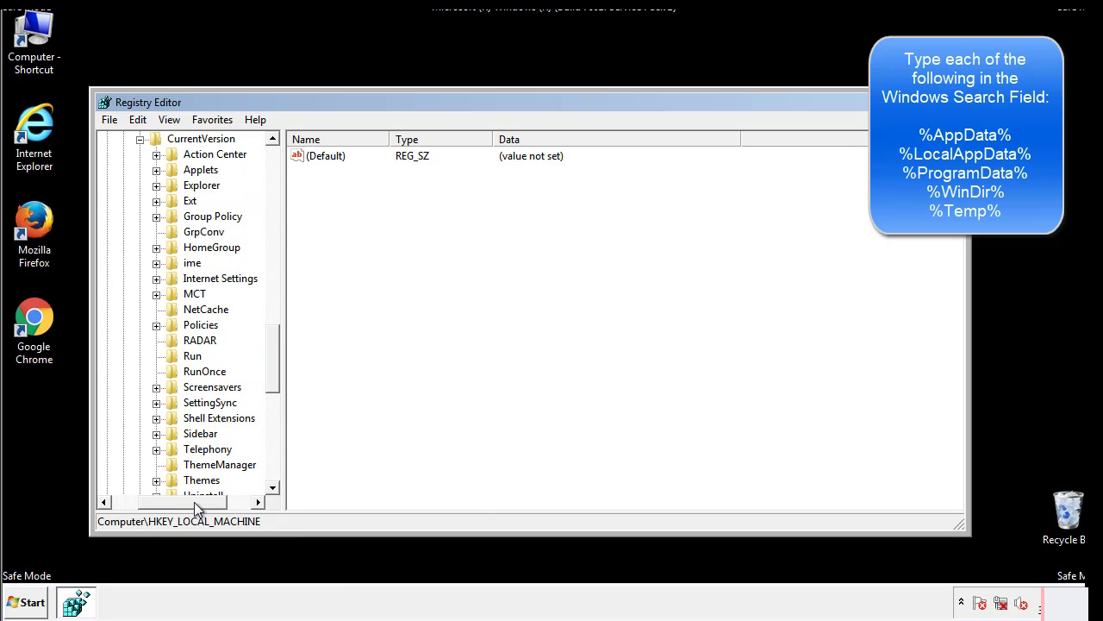
left_click(193, 355)
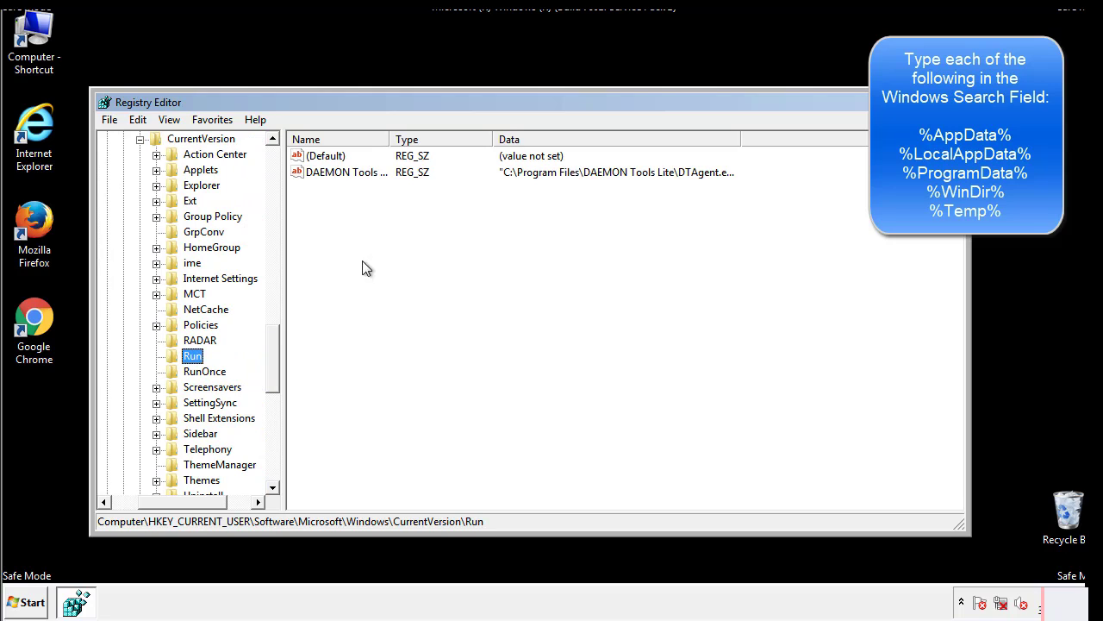
mouse_move(359, 189)
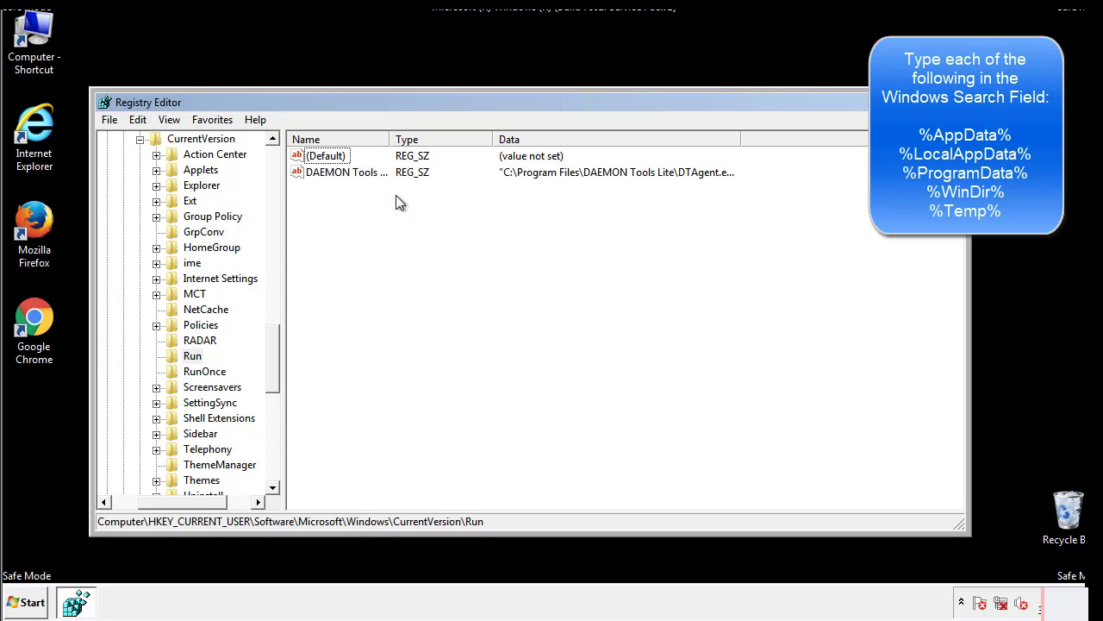
scroll("right", 3)
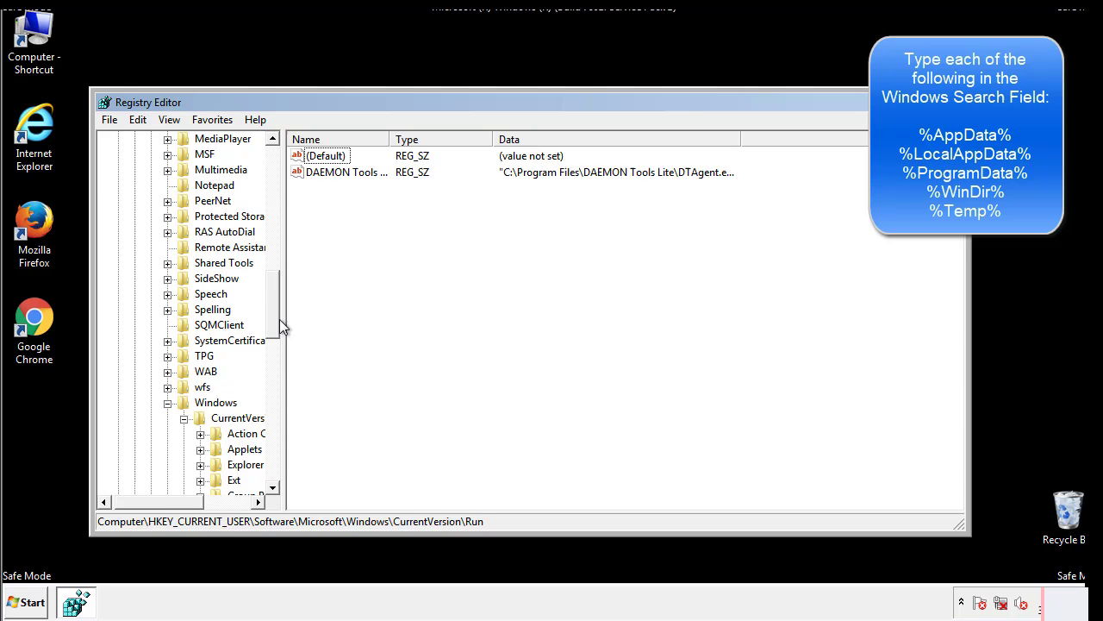
left_click(216, 402)
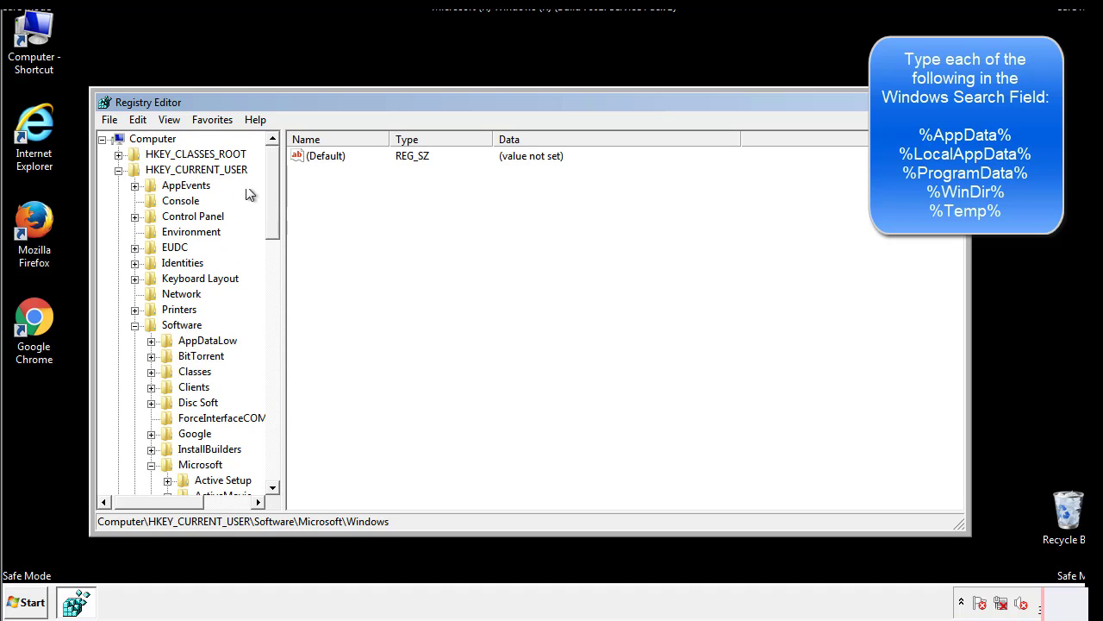
Search the registry for %temp% to reach the VolumeCaches Temporary Files key.
left_click(138, 119)
type("%l")
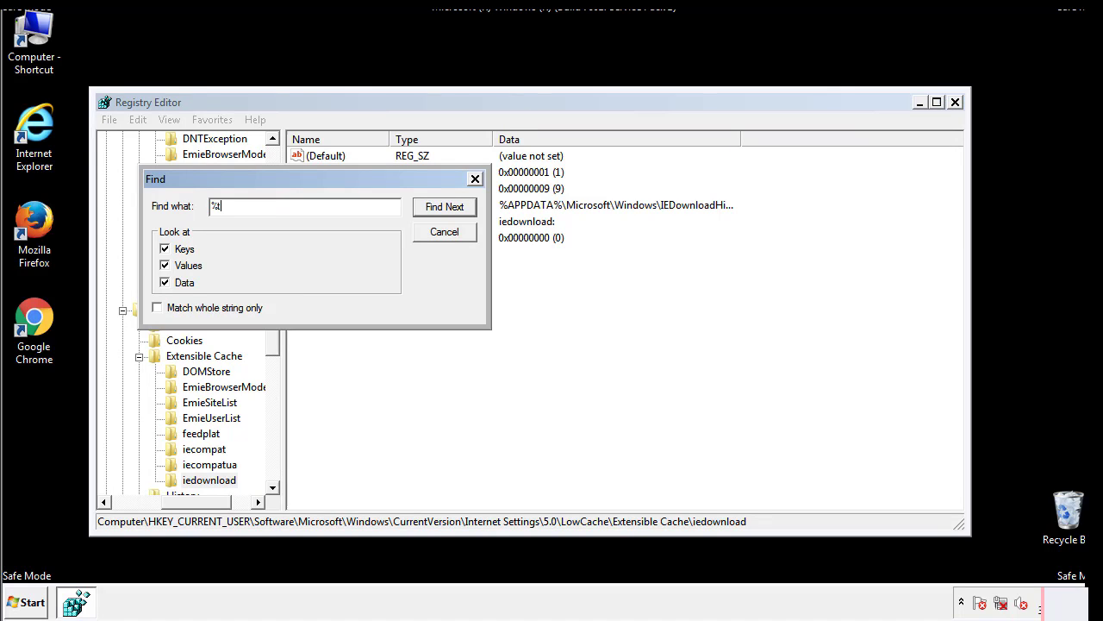
type("temp%")
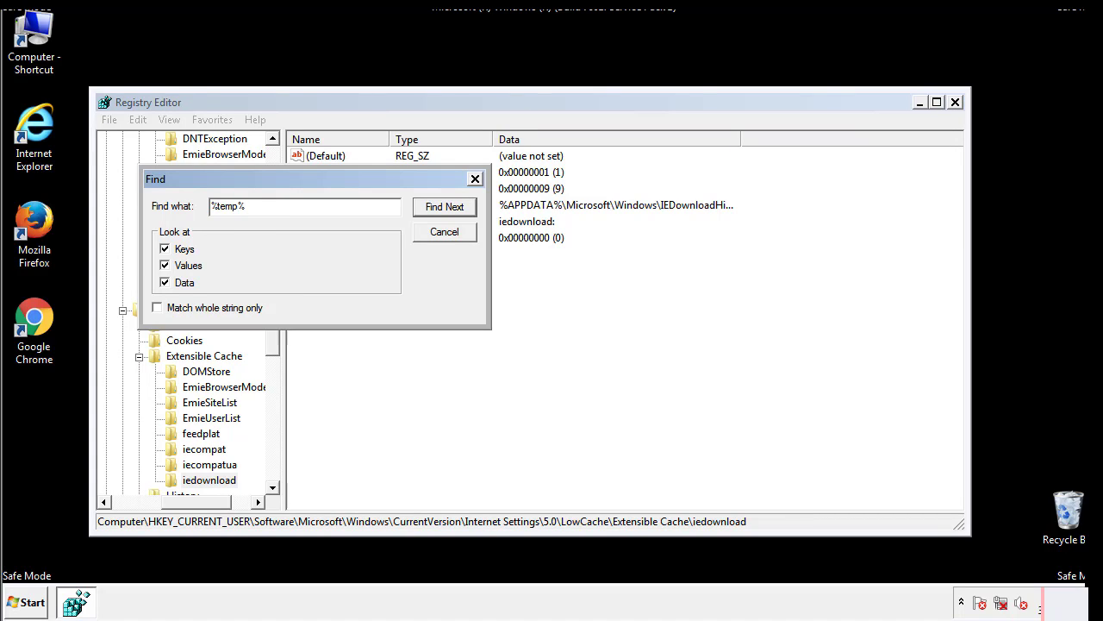
left_click(445, 207)
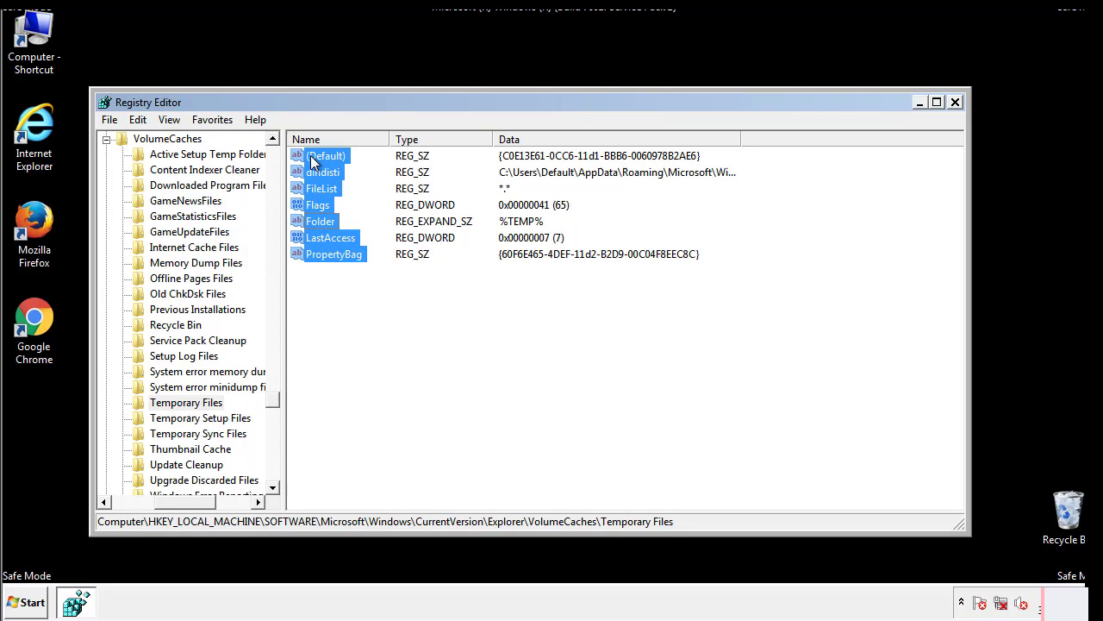
Delete all non-default values in Temporary Files, confirm, and close Registry Editor.
right_click(326, 156)
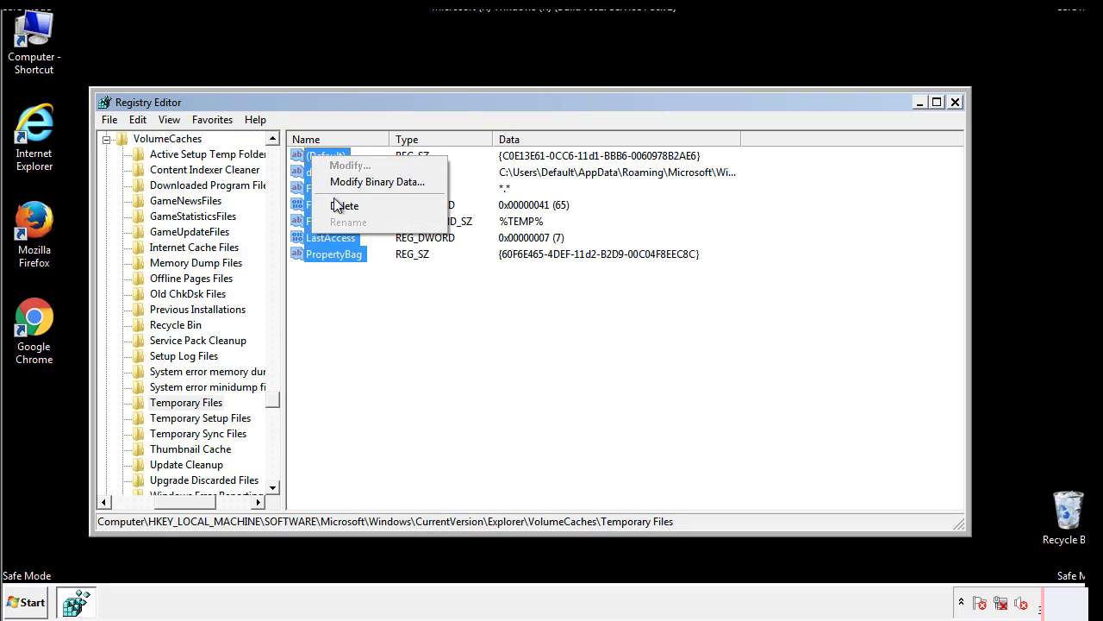
left_click(344, 205)
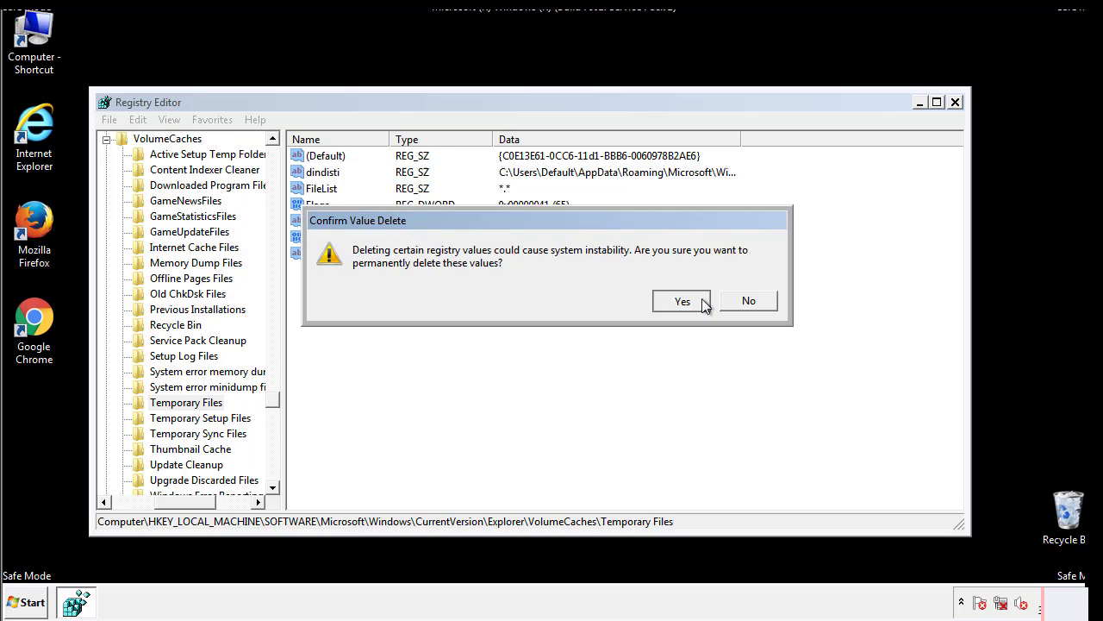
left_click(683, 300)
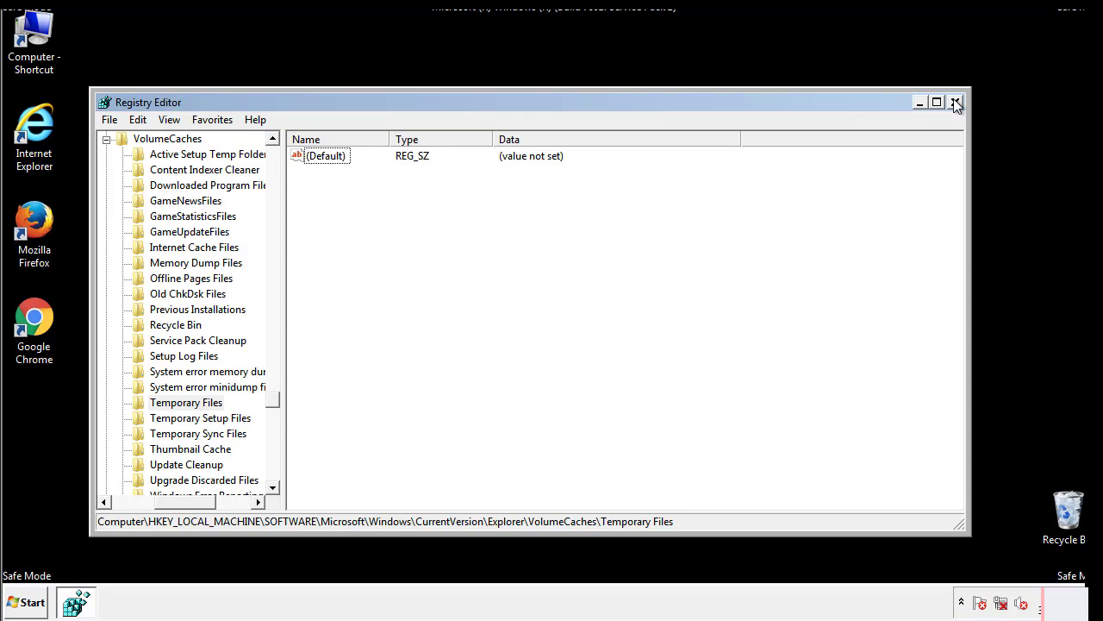
left_click(956, 104)
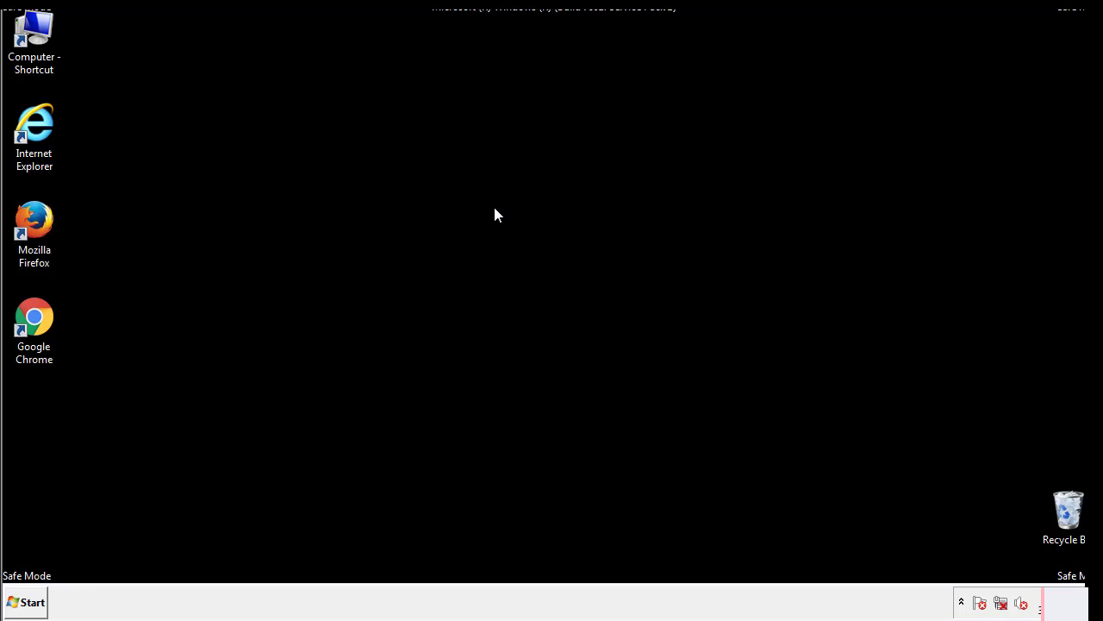
mouse_move(45, 431)
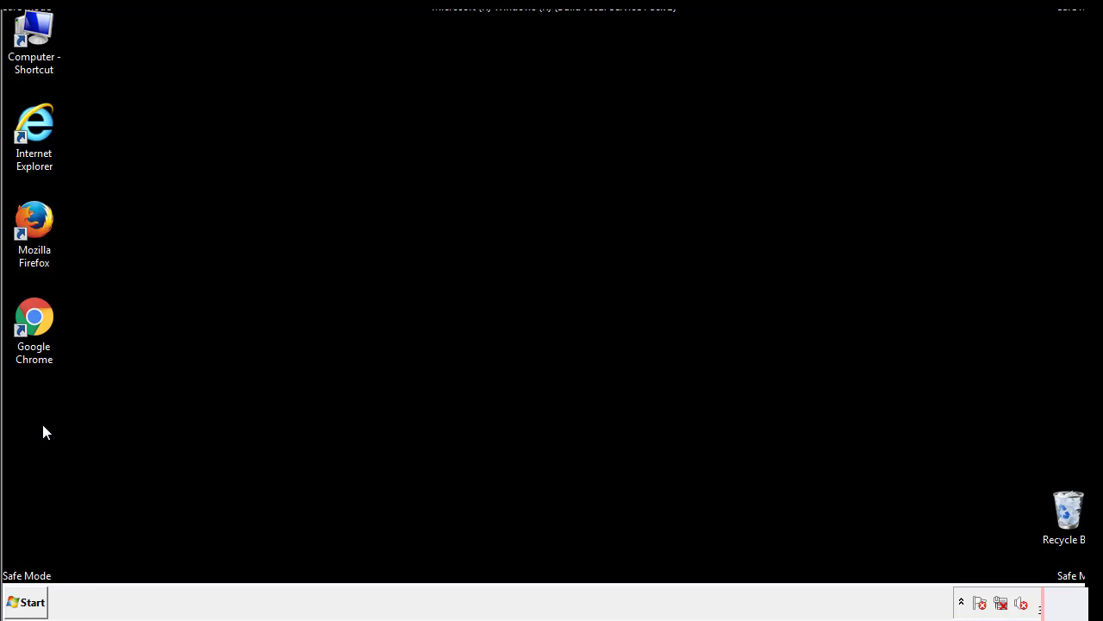
Launch msconfig, uncheck Safe boot on the Boot tab, apply and restart the computer.
left_click(26, 602)
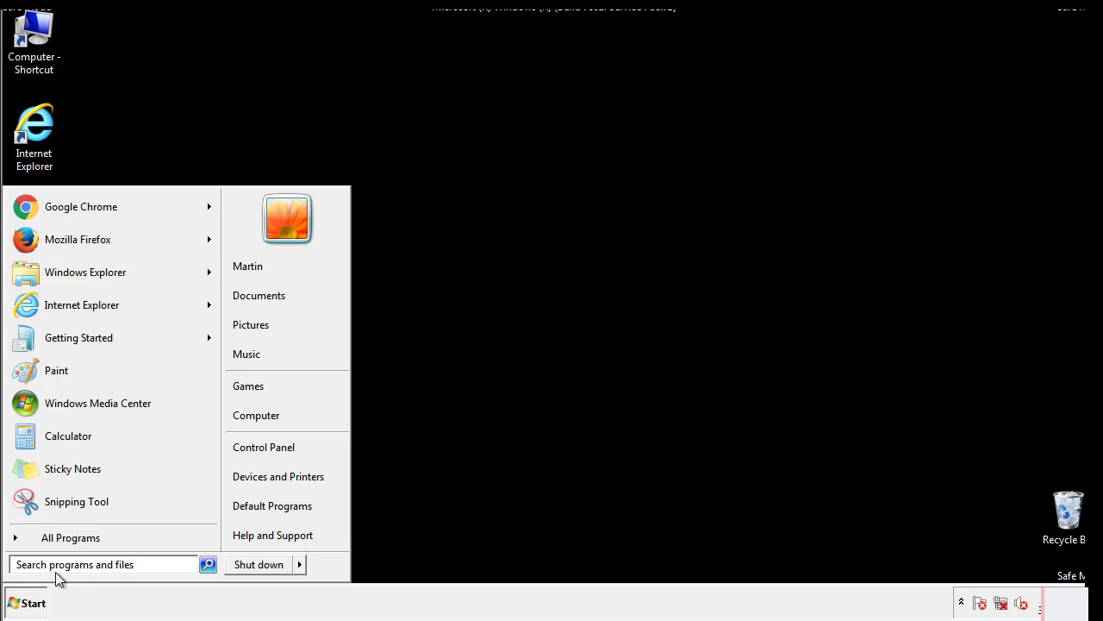
type("msconfig")
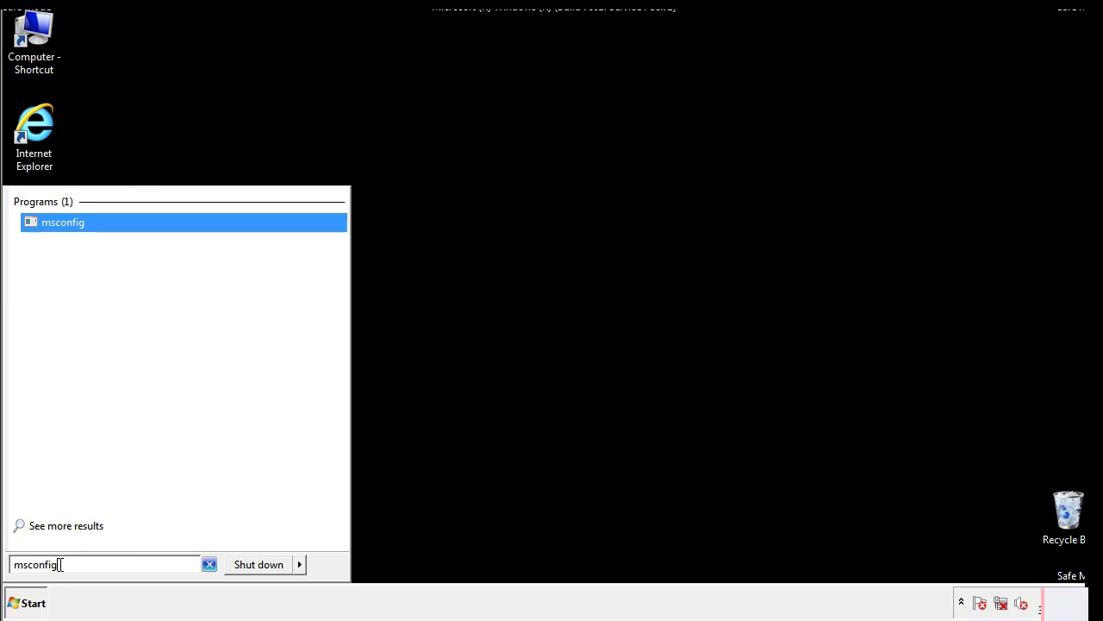
left_click(62, 221)
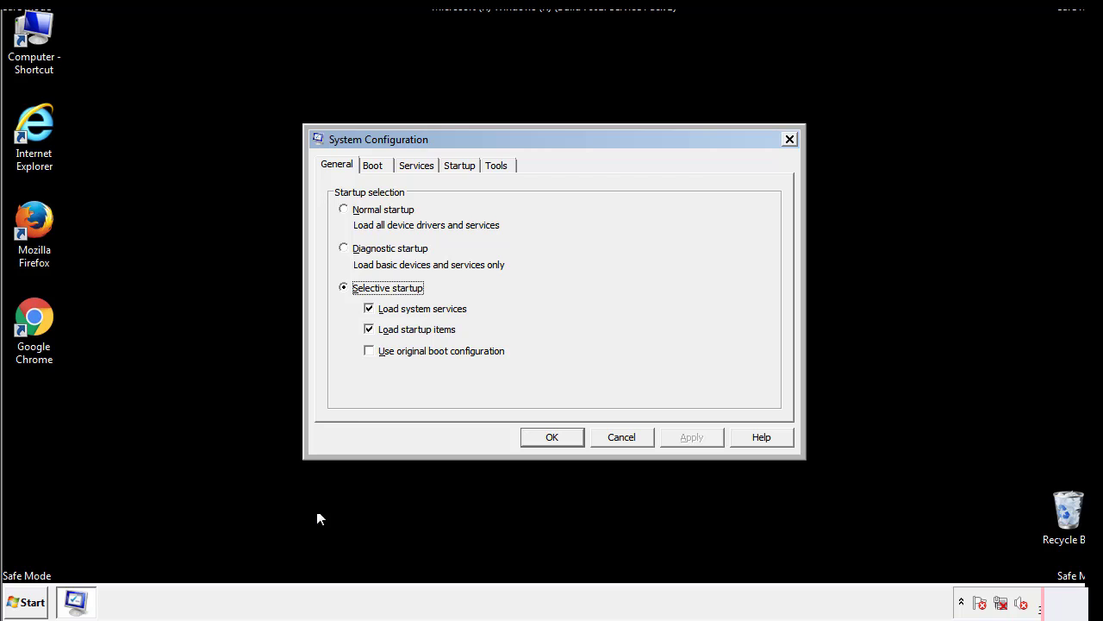
left_click(373, 166)
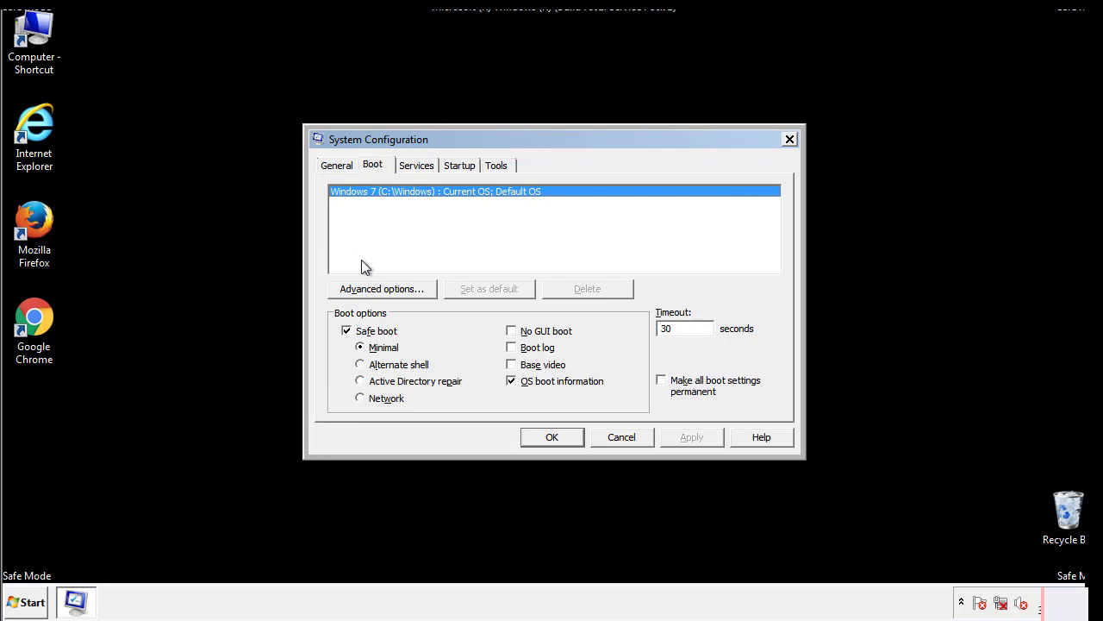
left_click(346, 331)
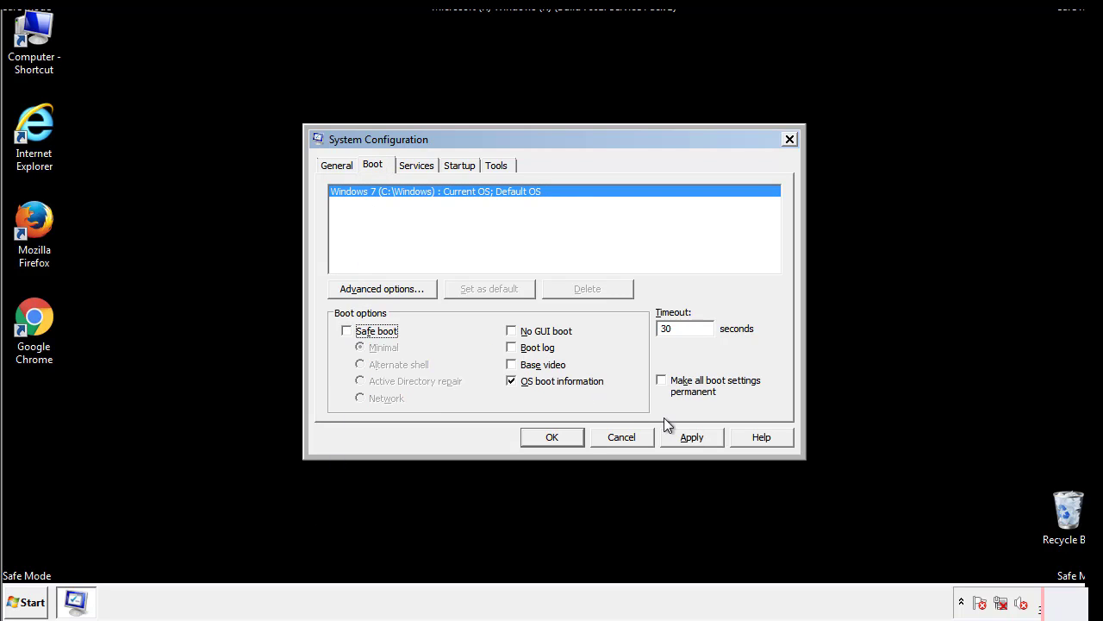
left_click(691, 438)
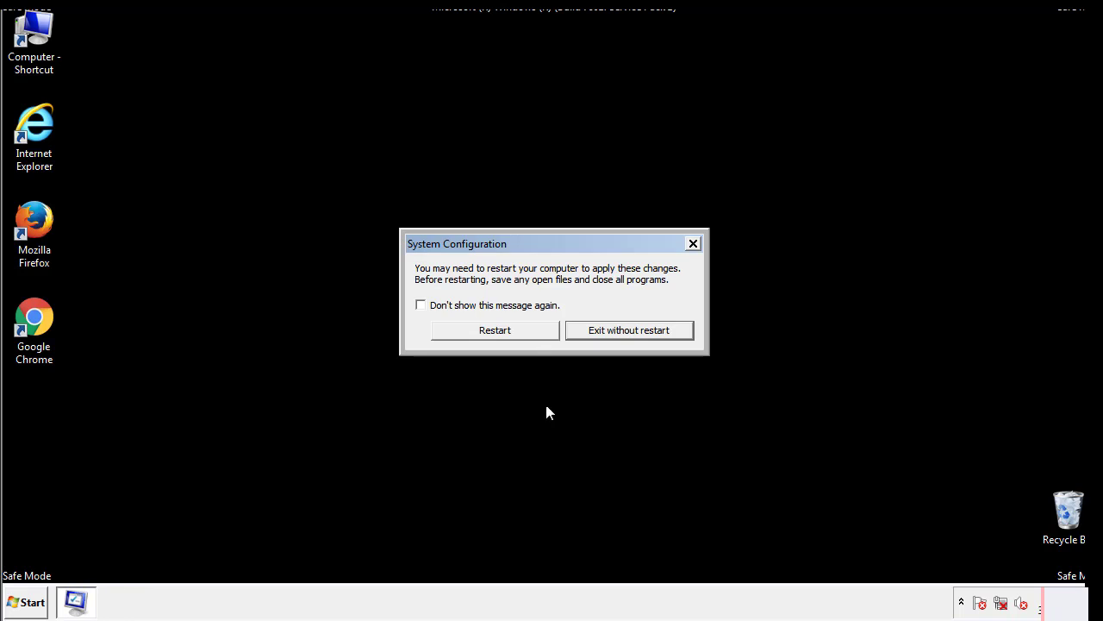
left_click(493, 329)
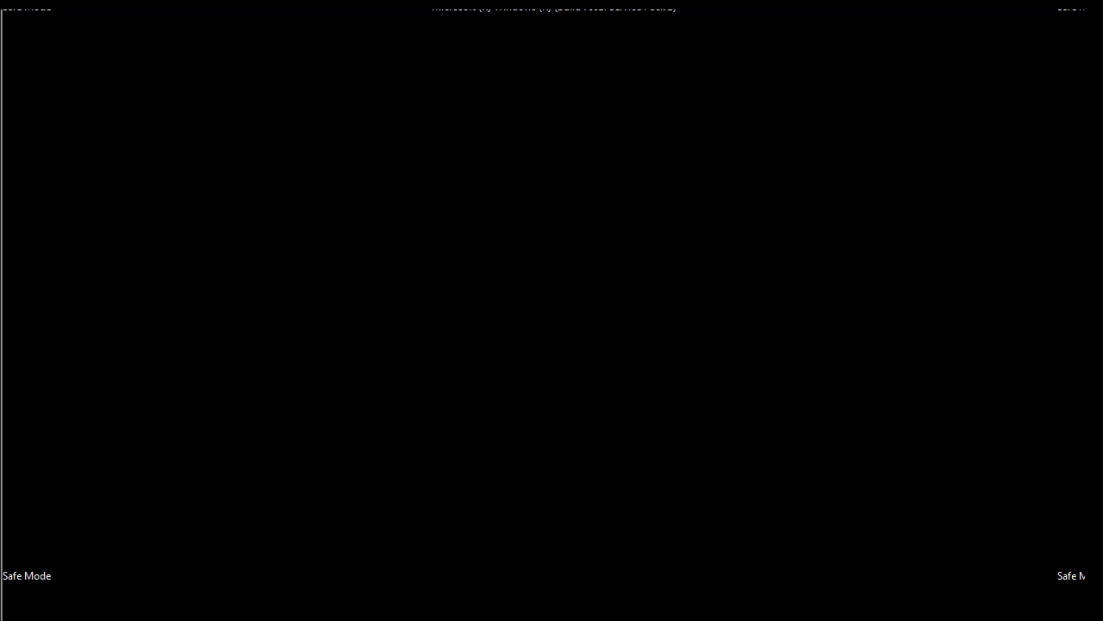